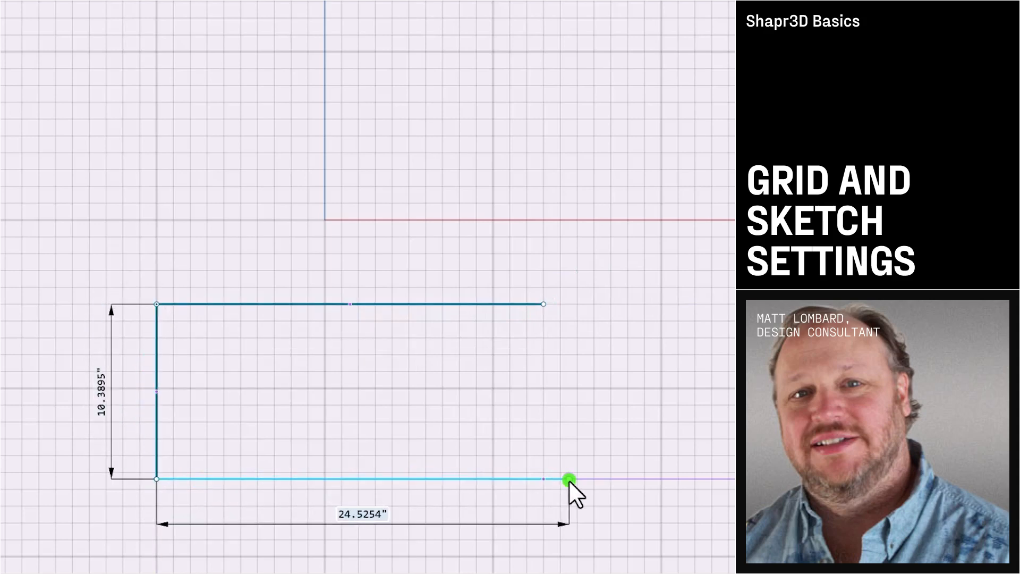
- Create a new blank untitled project from the Recents page
drag(569, 480, 538, 473)
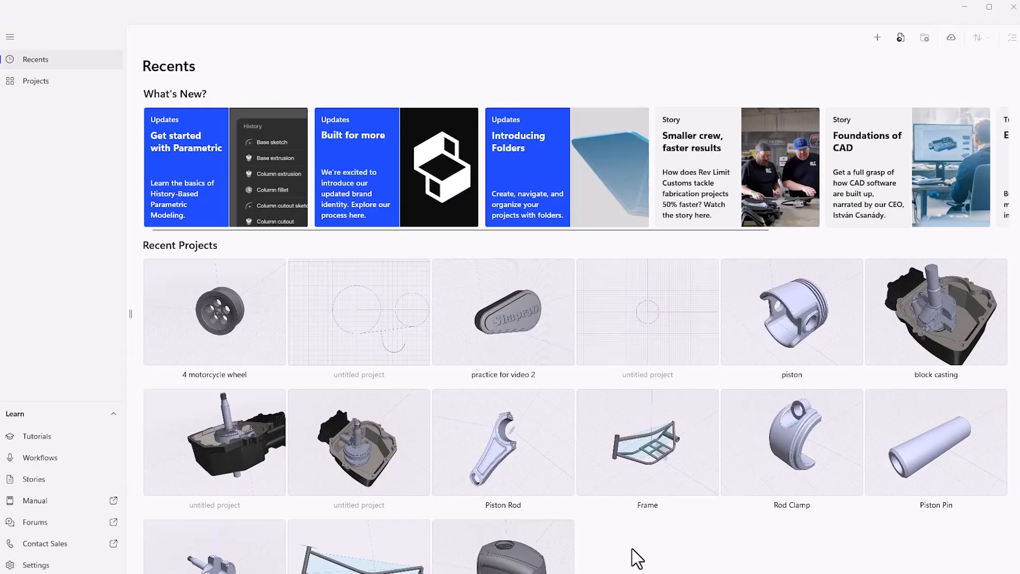
mouse_move(751, 184)
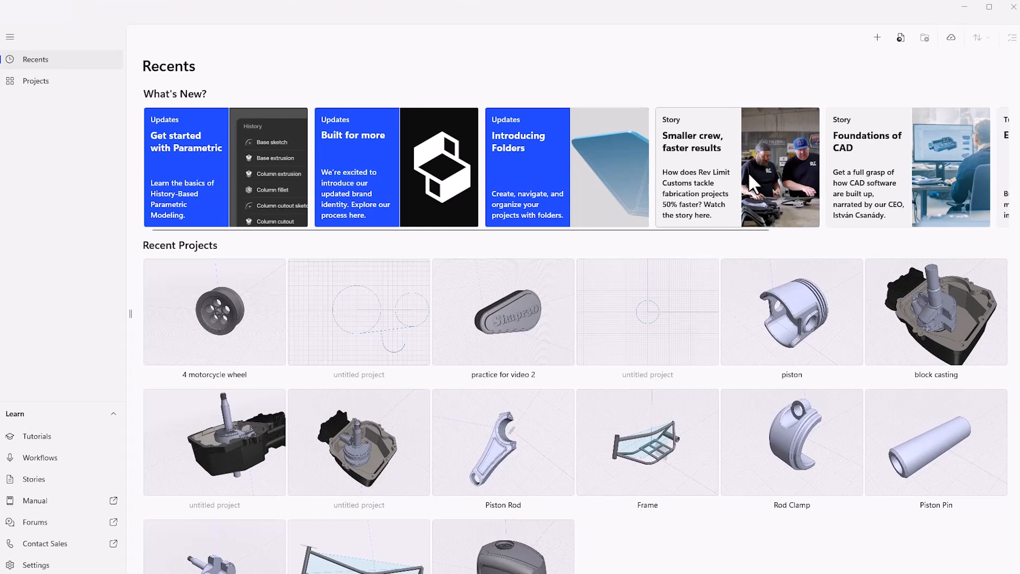
mouse_move(853, 66)
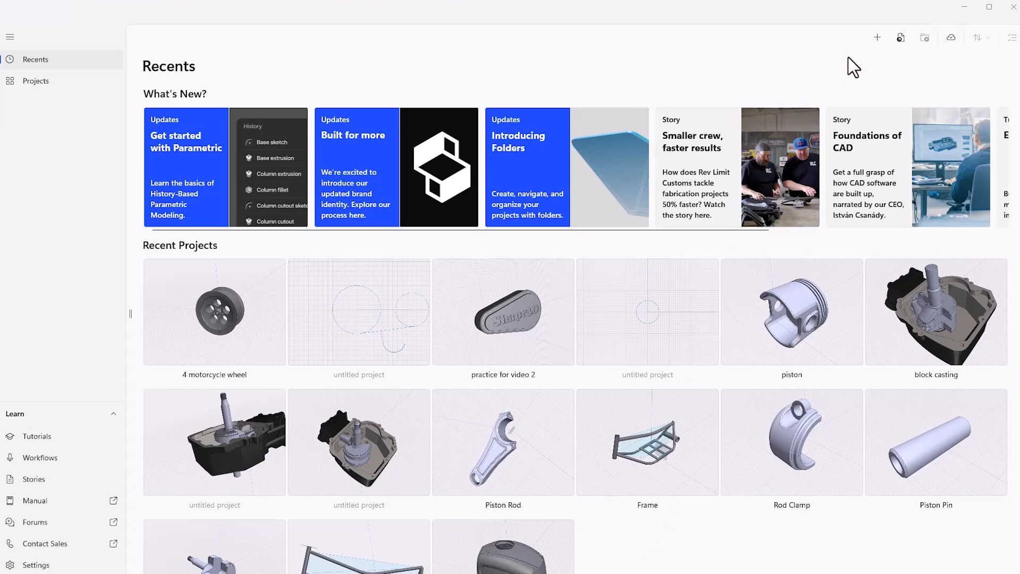
mouse_move(877, 37)
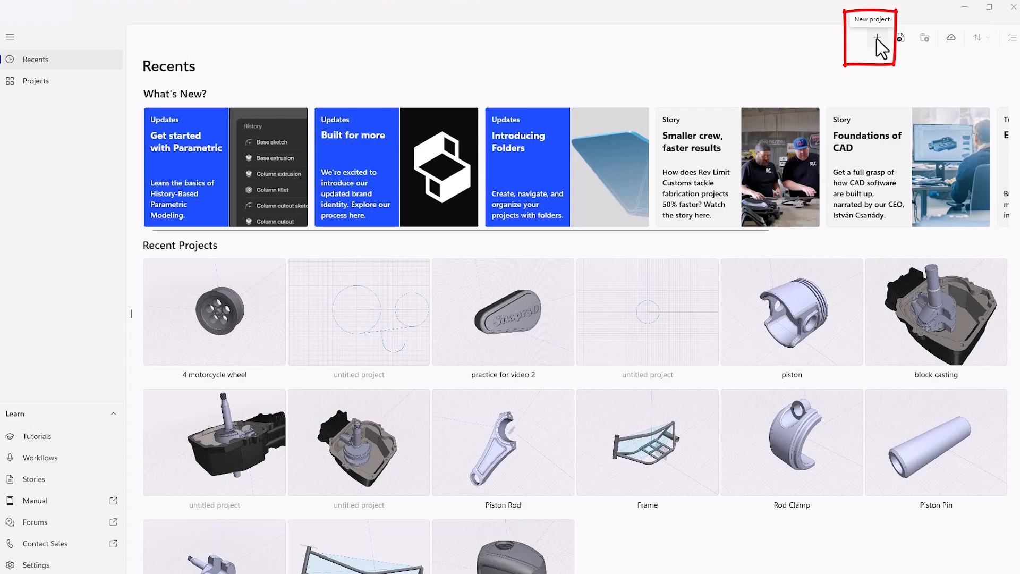
click(876, 37)
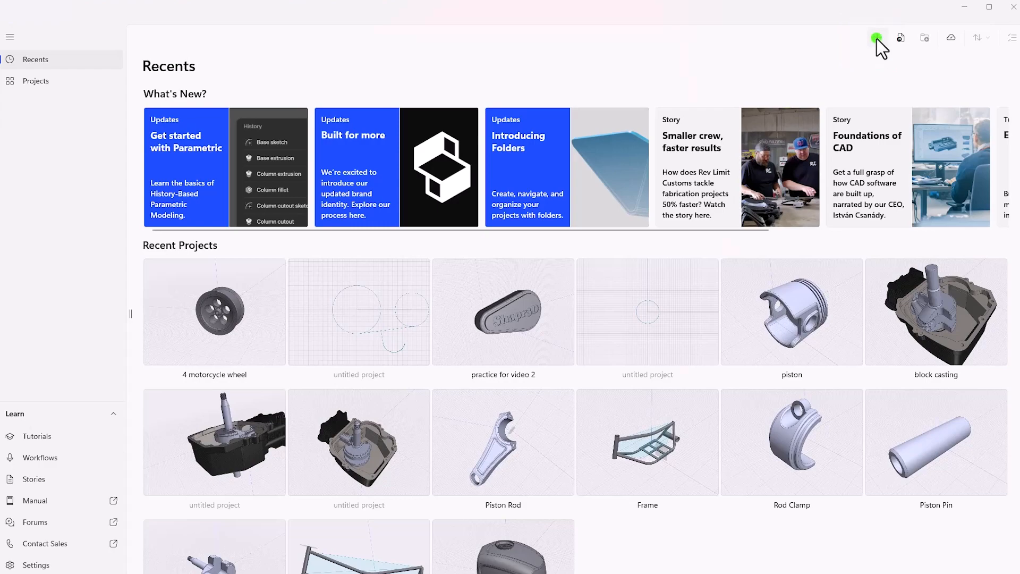
click(877, 37)
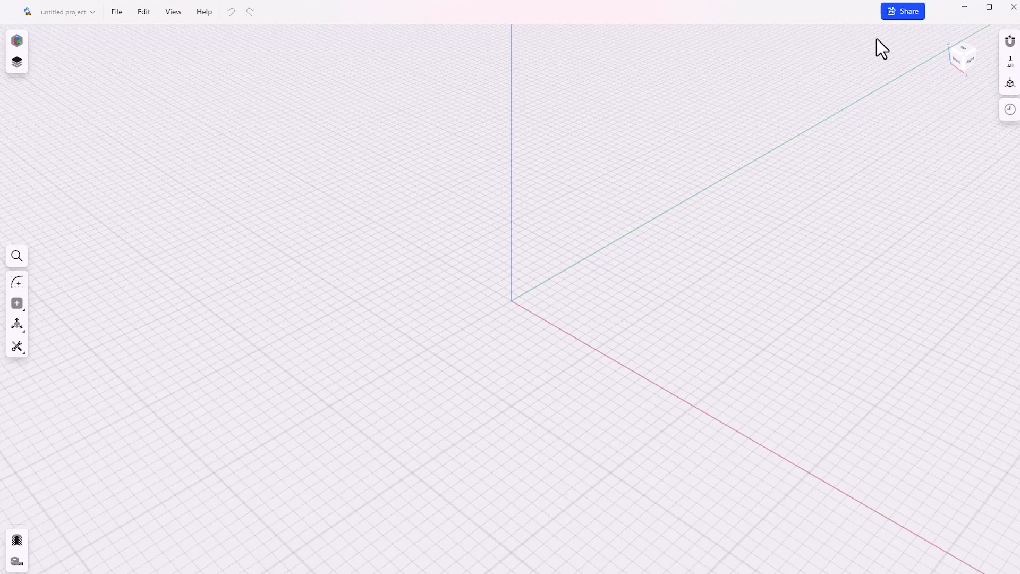
mouse_move(876, 67)
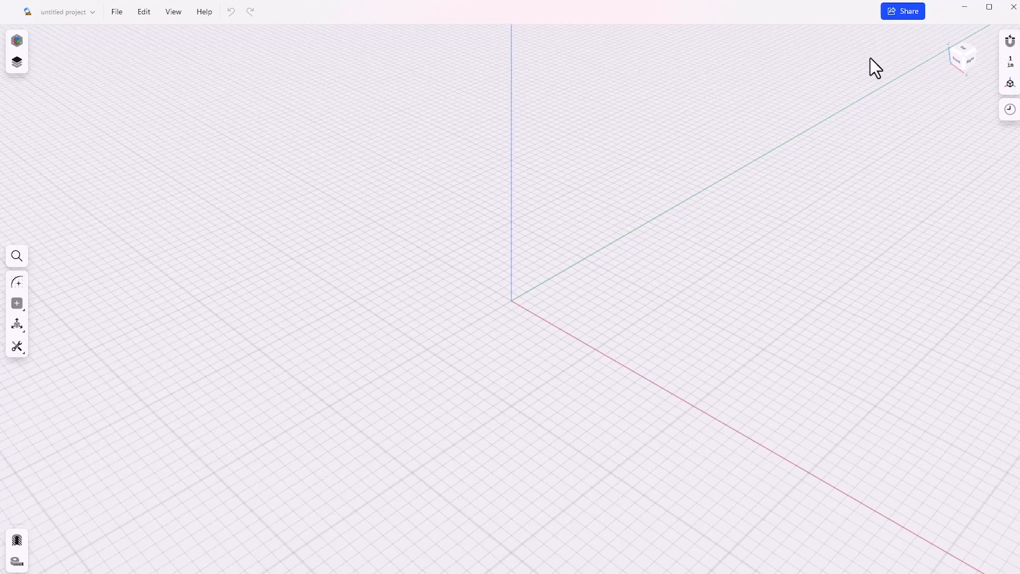
mouse_move(953, 75)
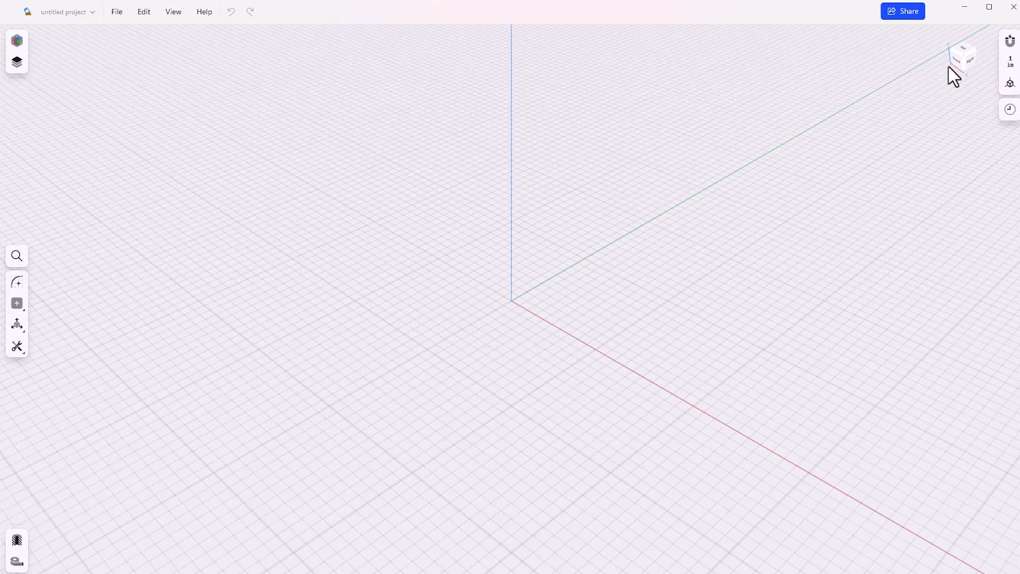
mouse_move(953, 71)
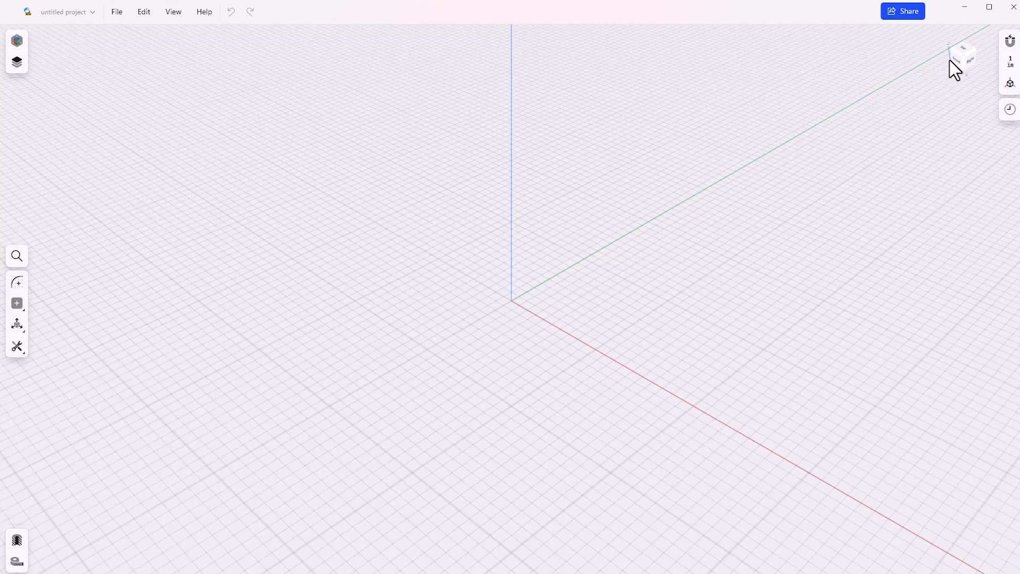
mouse_move(960, 73)
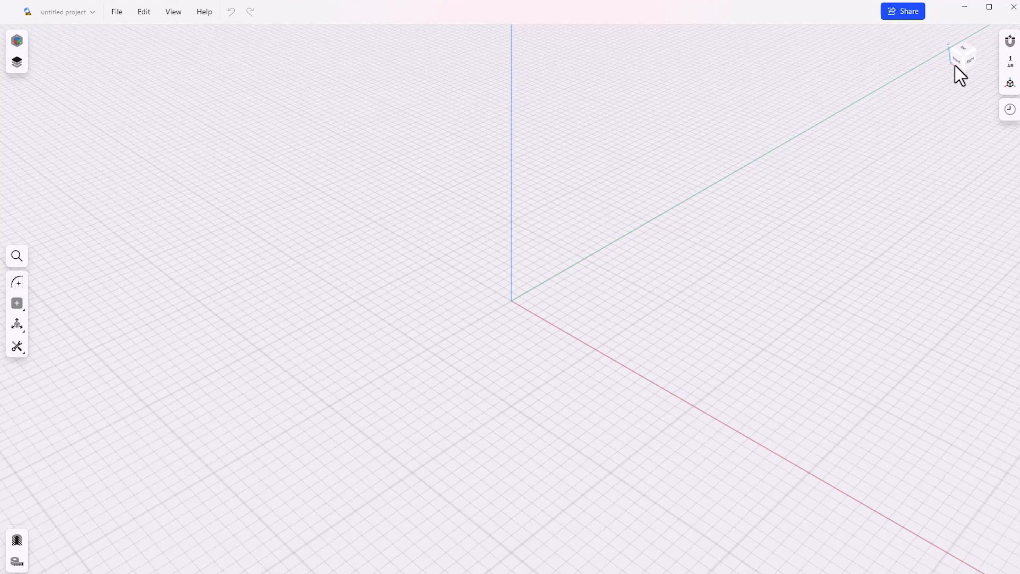
click(967, 55)
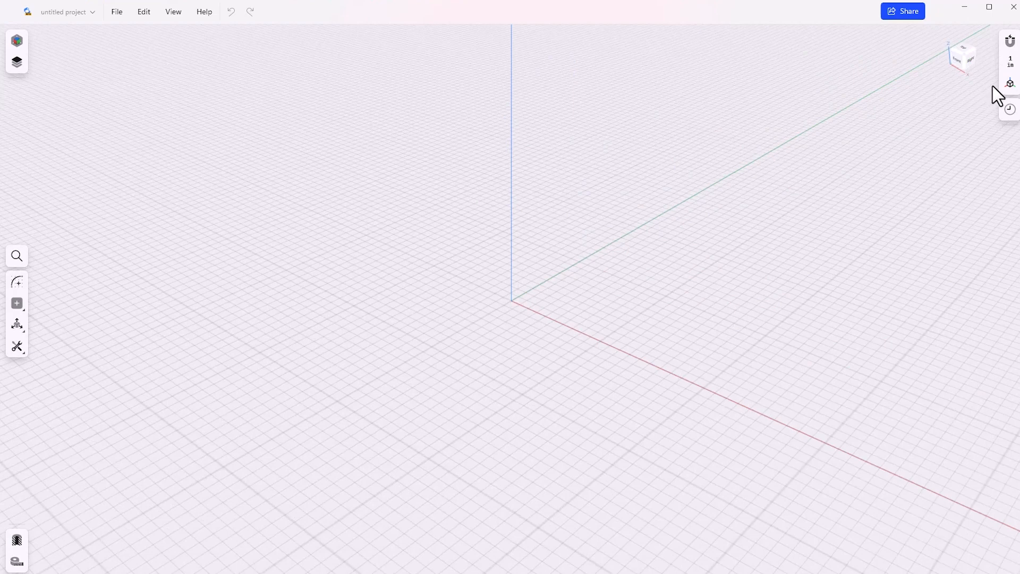
click(1009, 84)
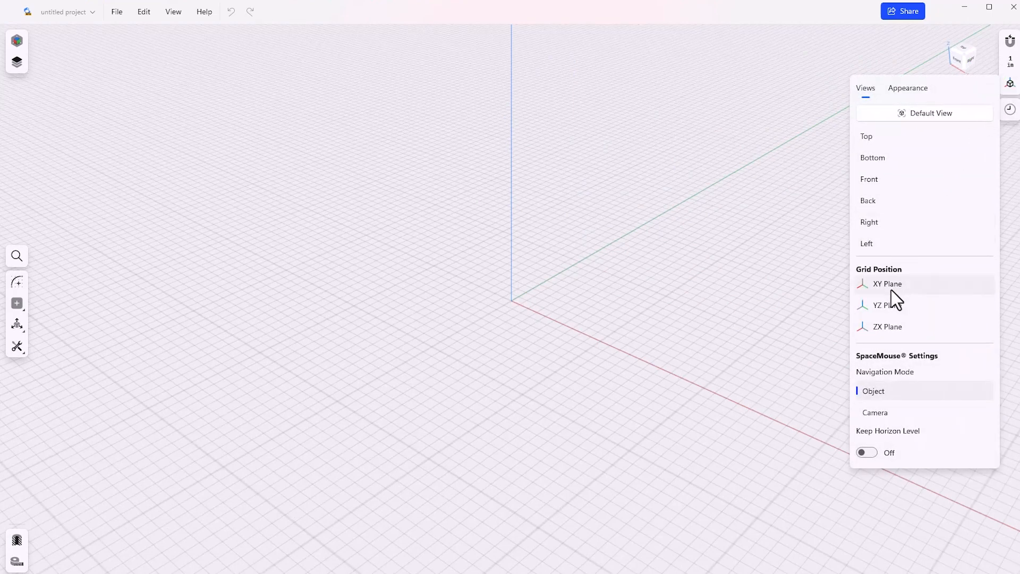
mouse_move(889, 301)
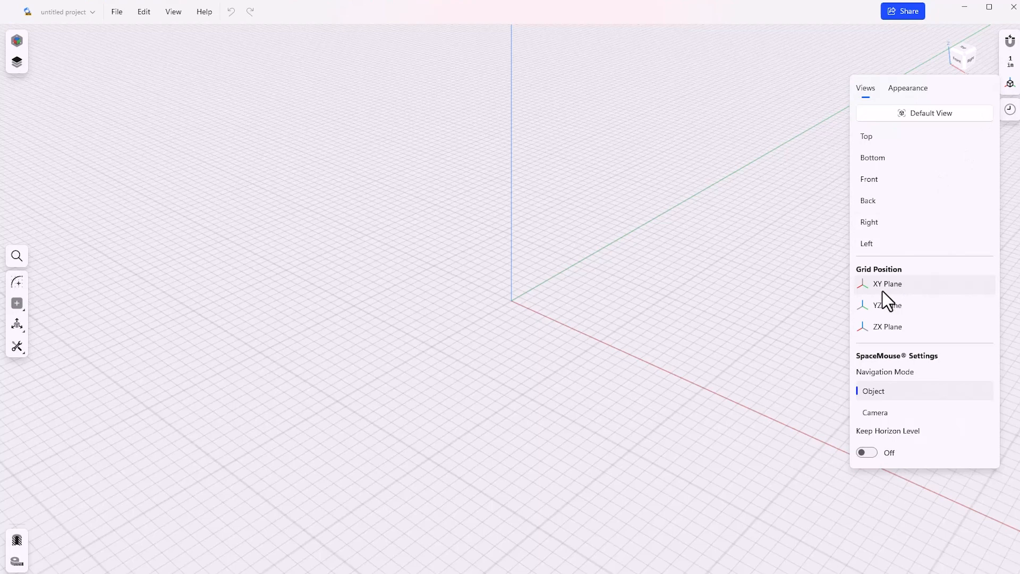
mouse_move(886, 309)
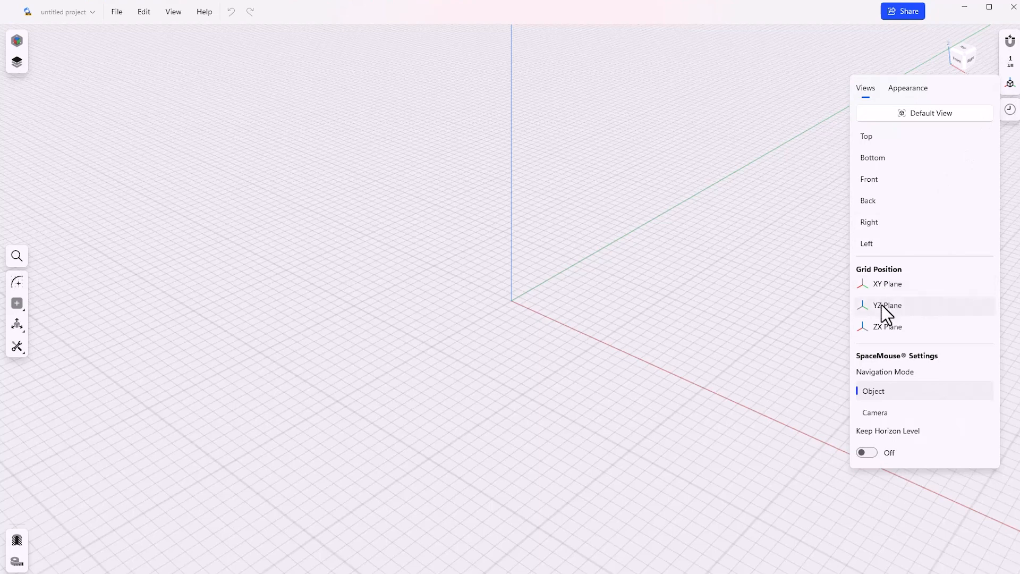
mouse_move(886, 325)
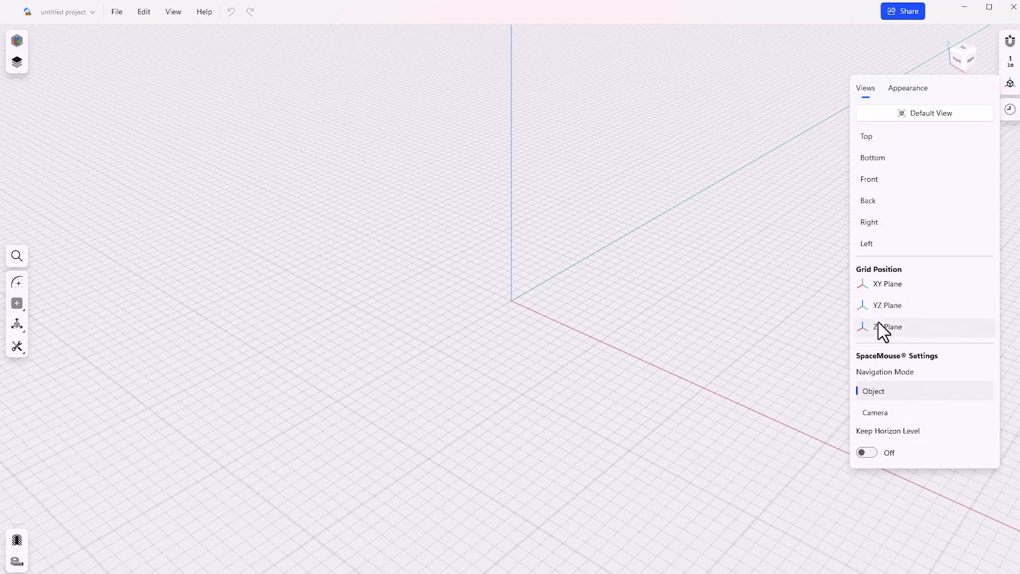
mouse_move(839, 233)
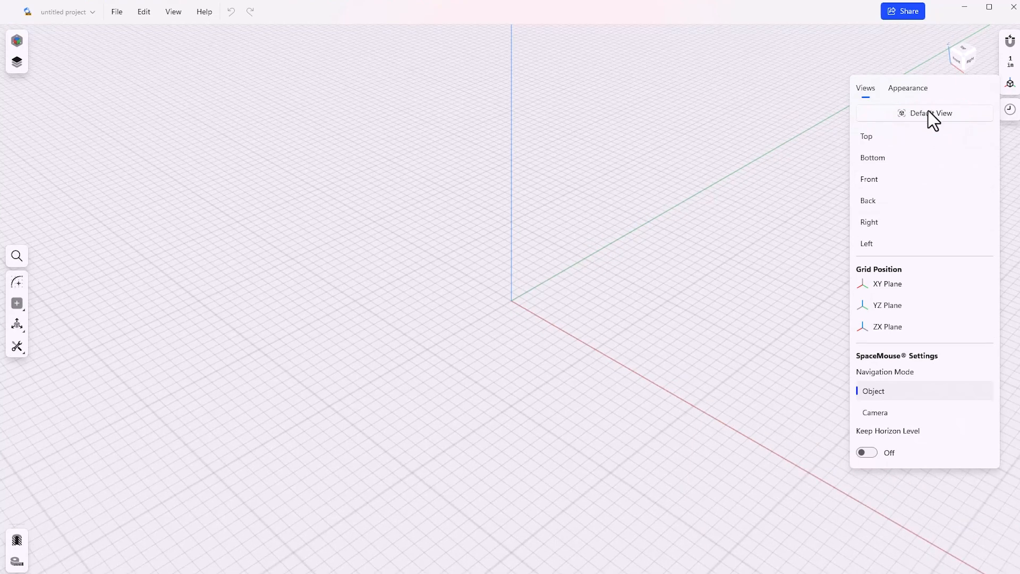
mouse_move(911, 137)
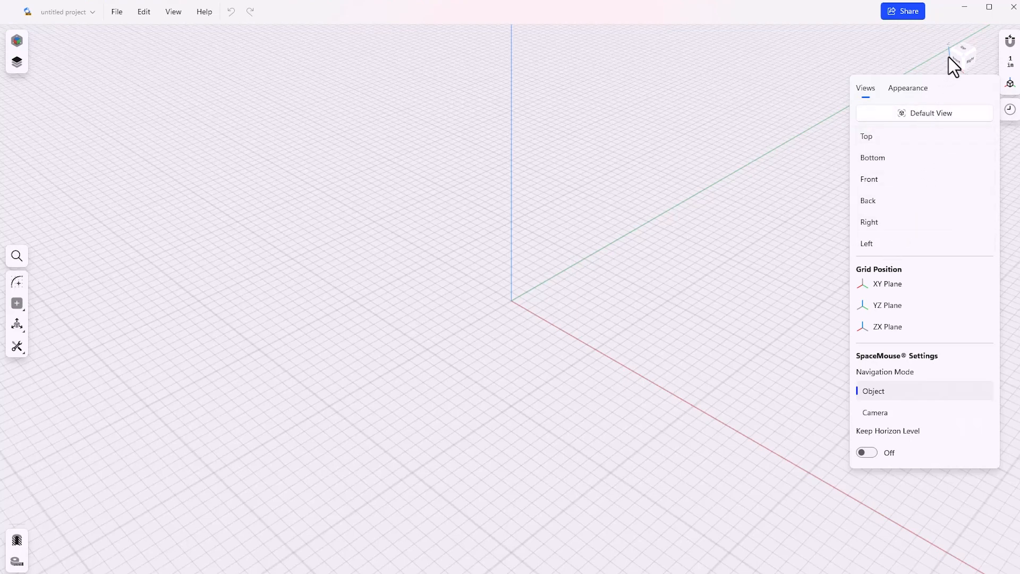
click(966, 55)
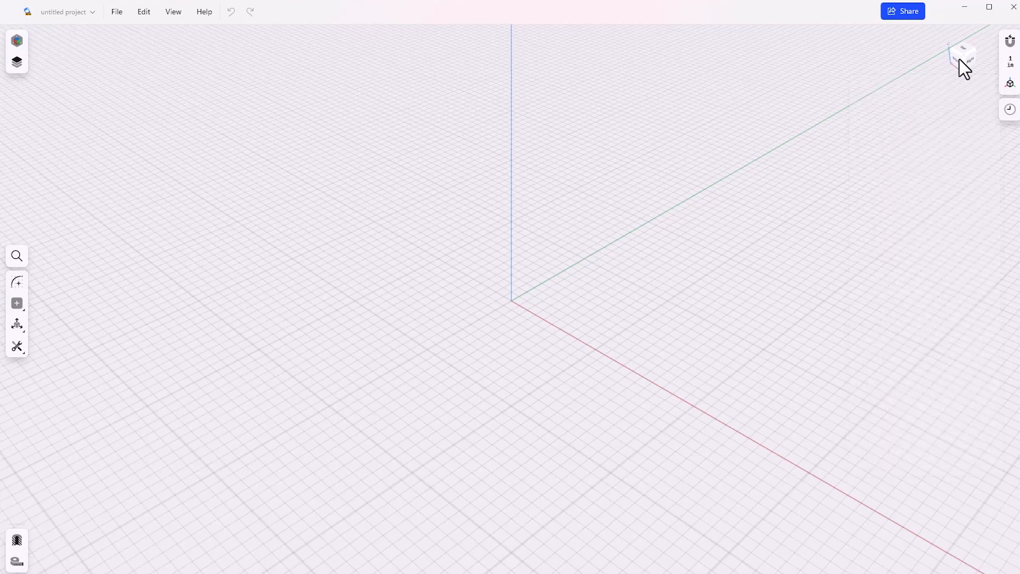
click(964, 55)
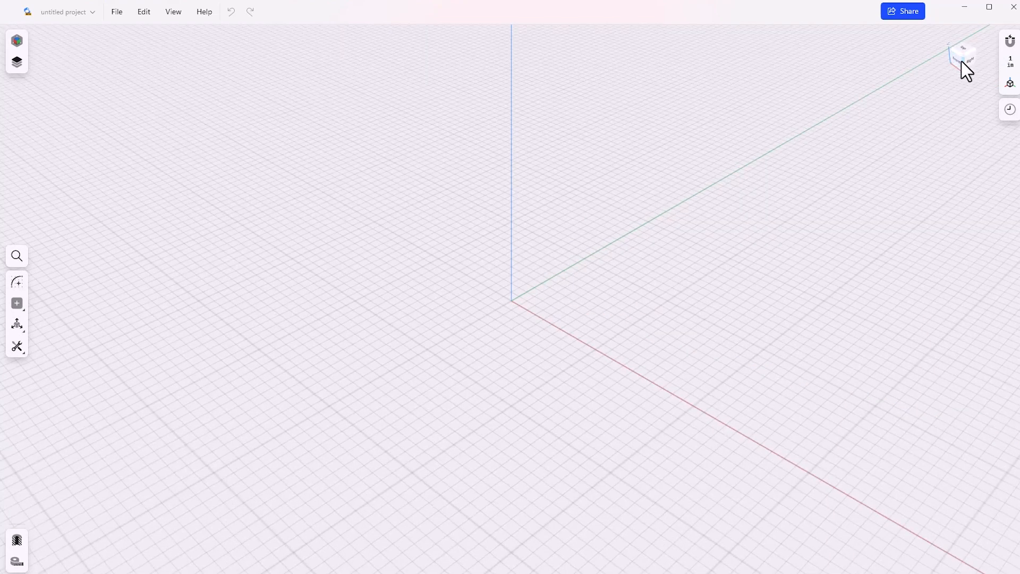
click(965, 57)
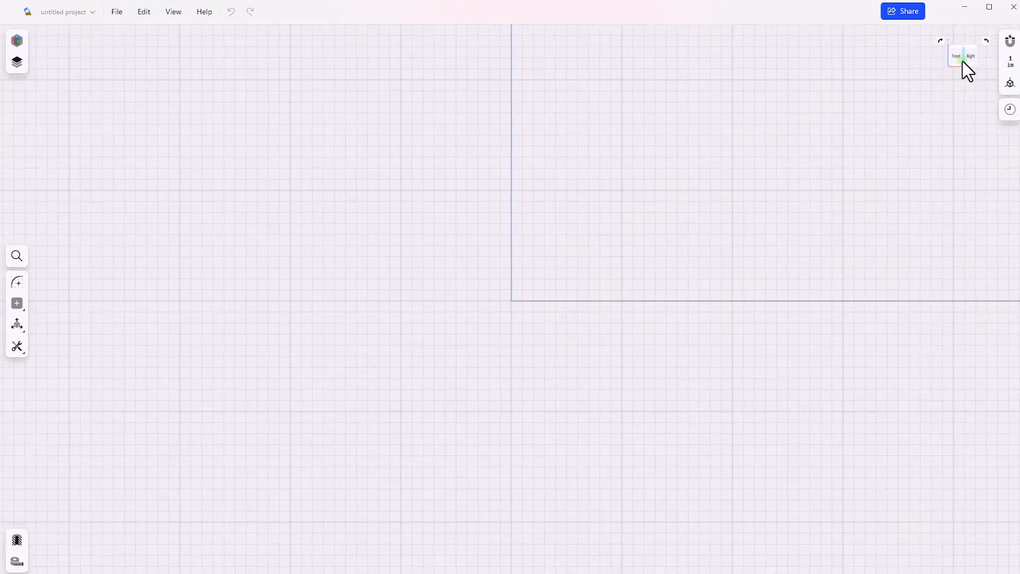
click(963, 49)
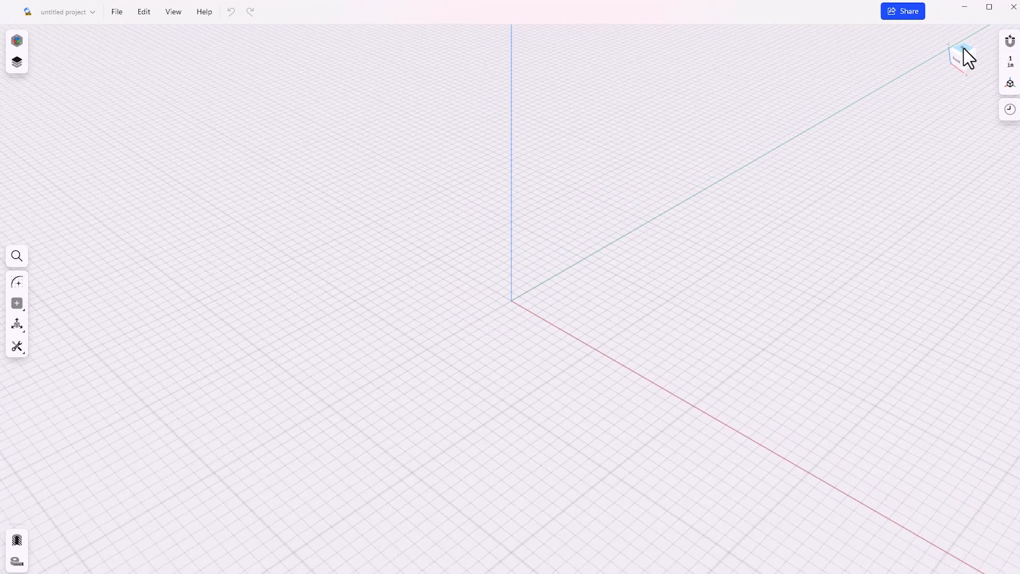
mouse_move(1010, 88)
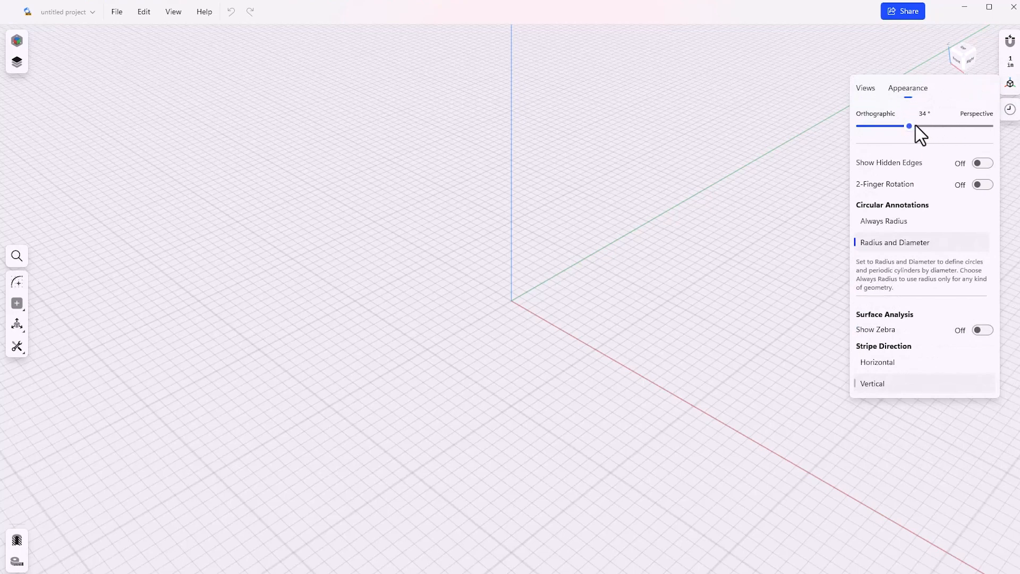
- Sweep the Orthographic–Perspective slider through 0° and 88°, settling at 70°
drag(909, 127, 893, 126)
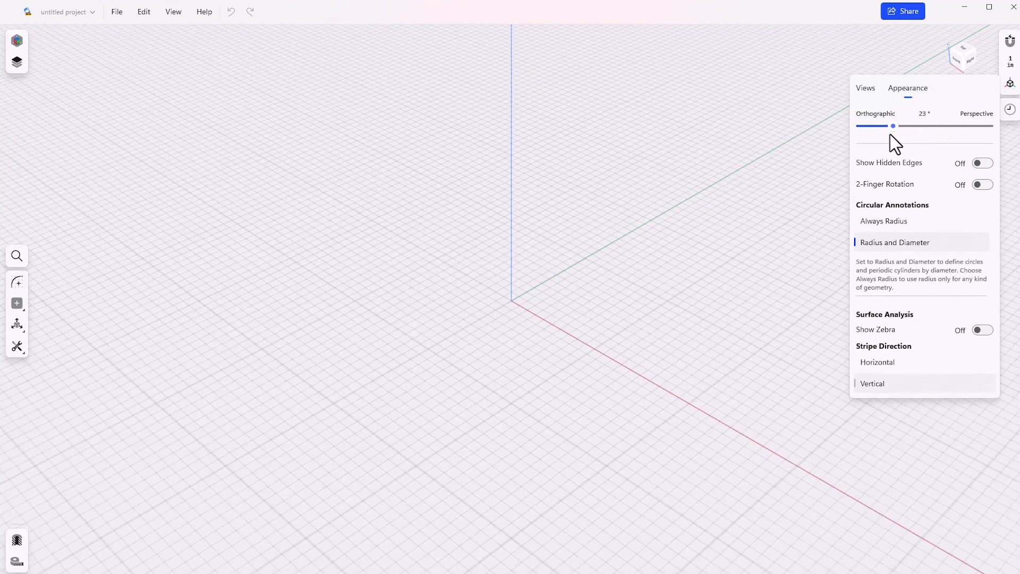
drag(892, 126, 861, 126)
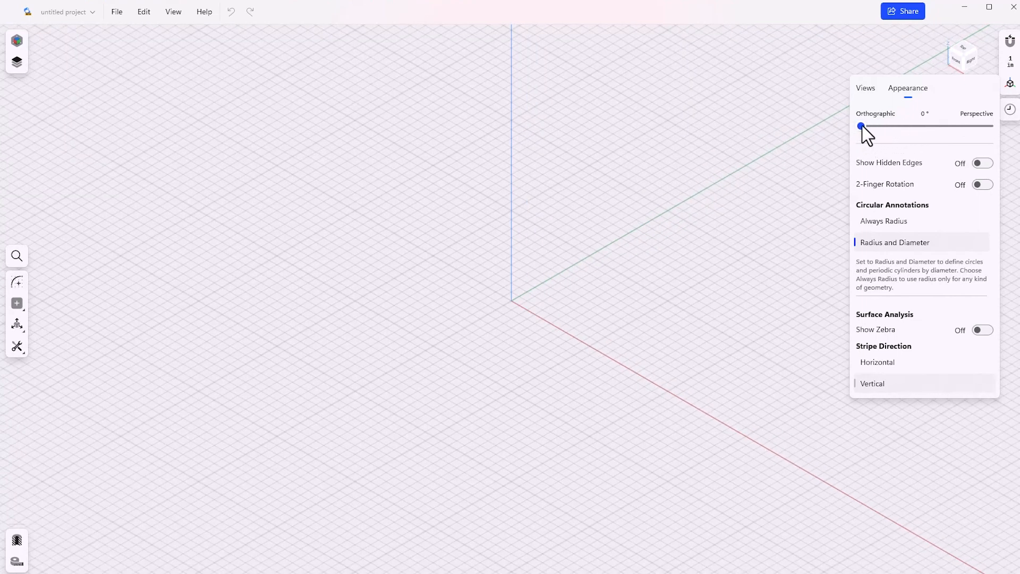
drag(861, 127, 968, 126)
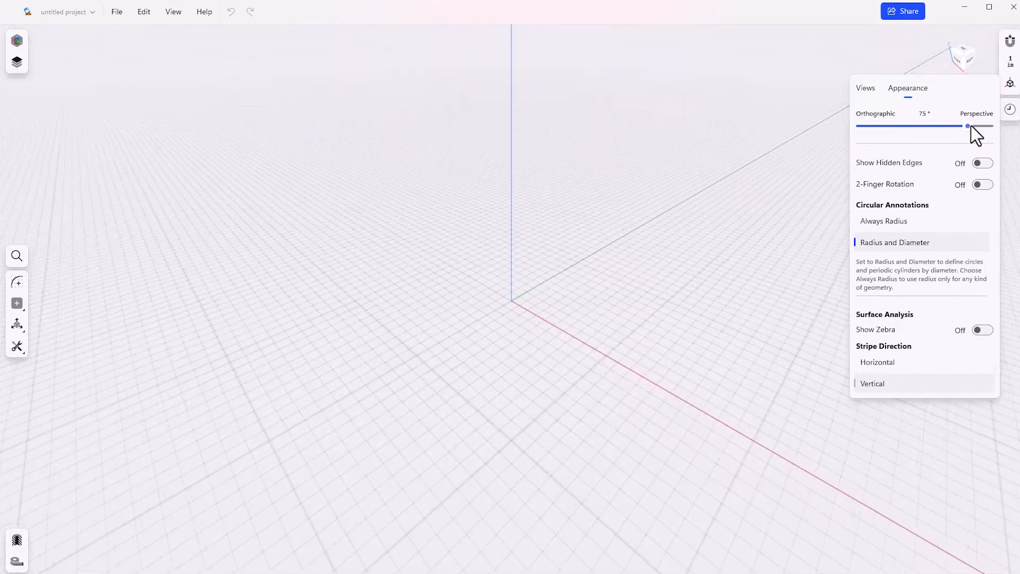
drag(967, 125, 989, 125)
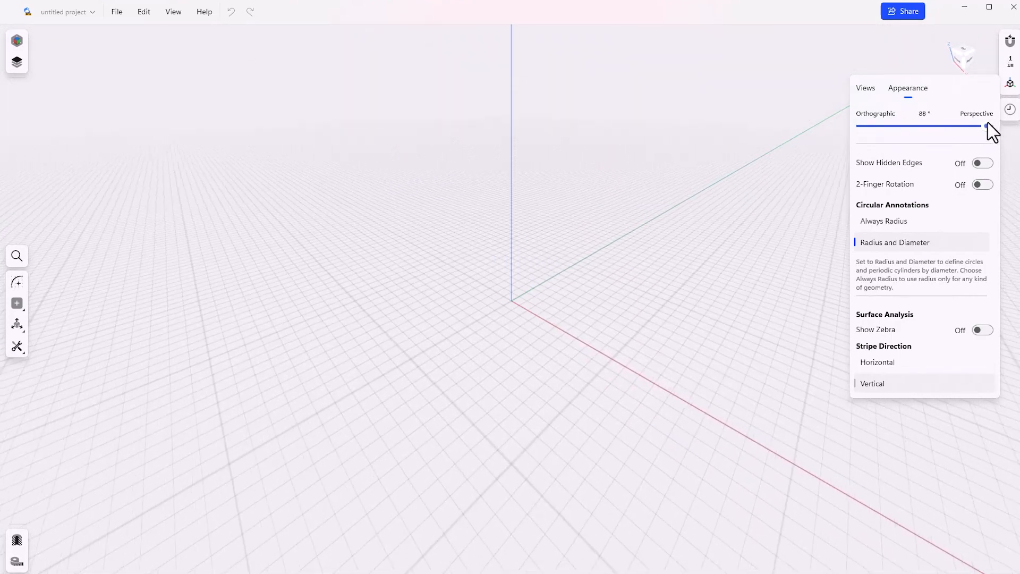
drag(986, 126, 959, 125)
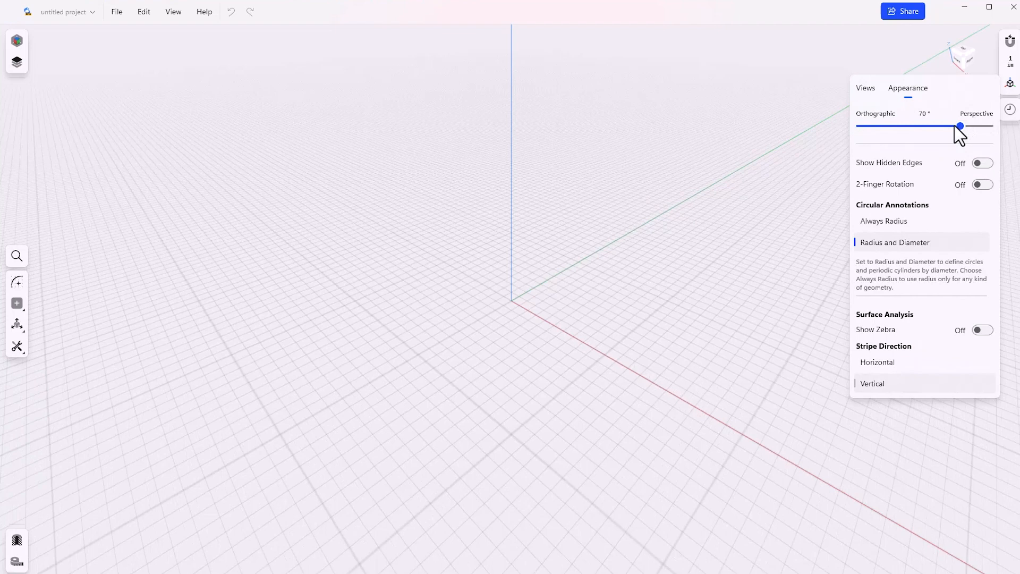
mouse_move(918, 137)
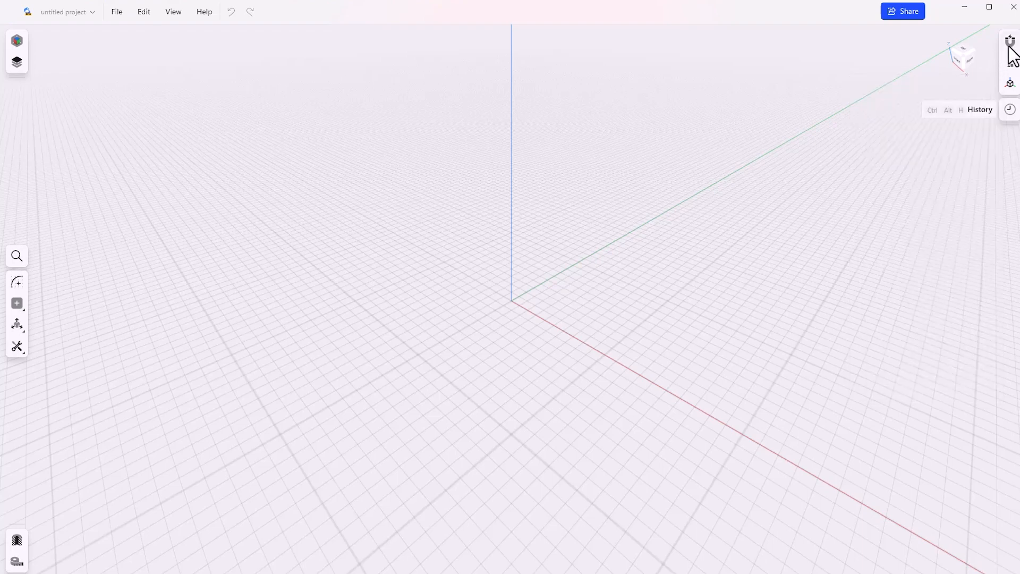
- Close the Snap to panel with Grid, Sketch Guide Lines/Points and 3D Guide Points on
click(1009, 42)
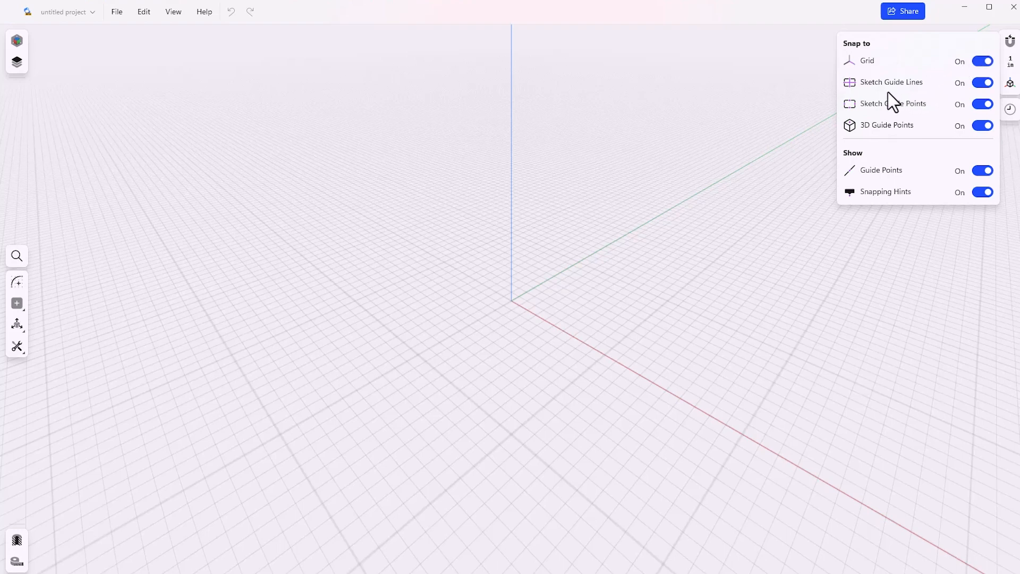
mouse_move(895, 94)
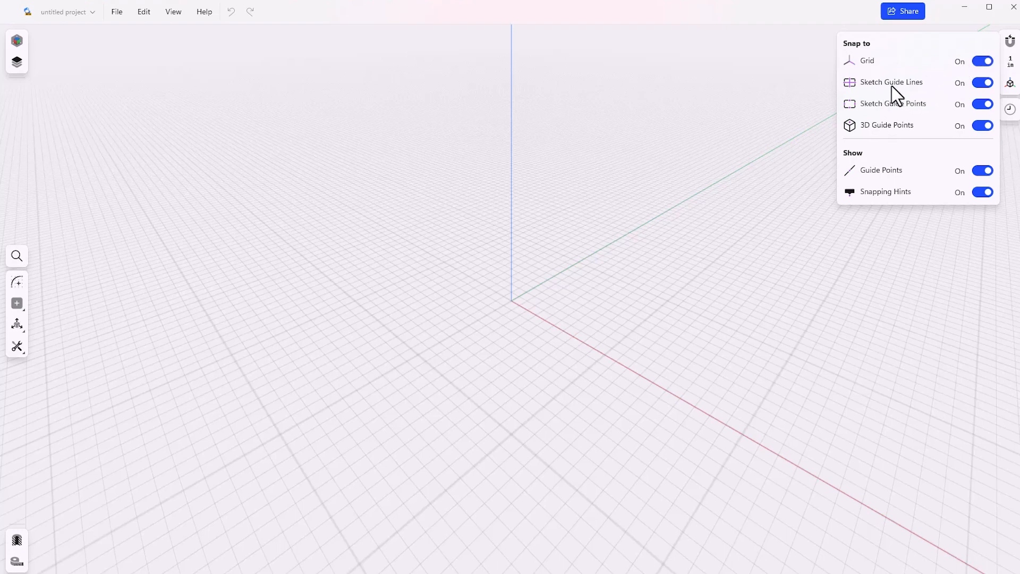
mouse_move(851, 99)
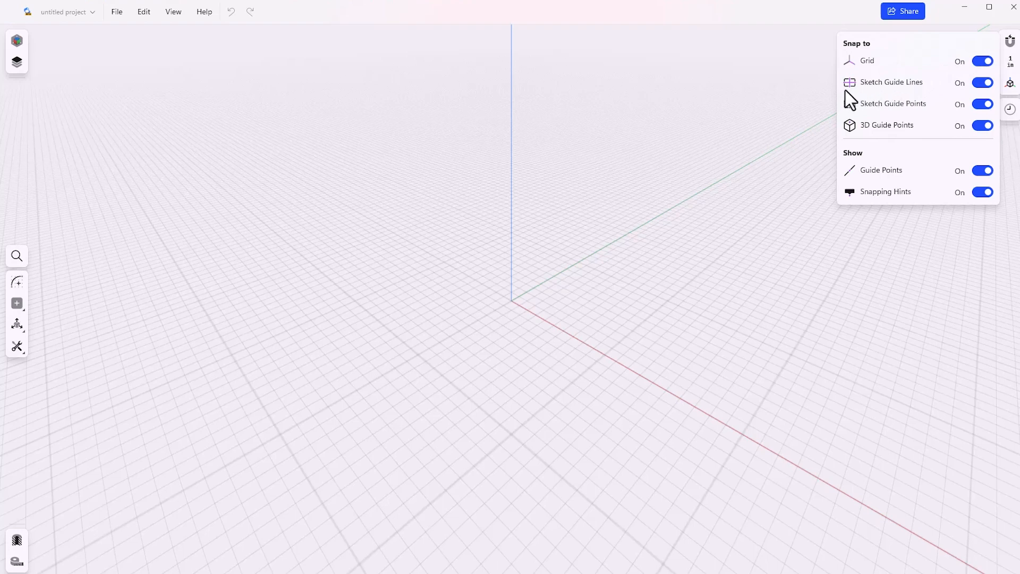
mouse_move(852, 95)
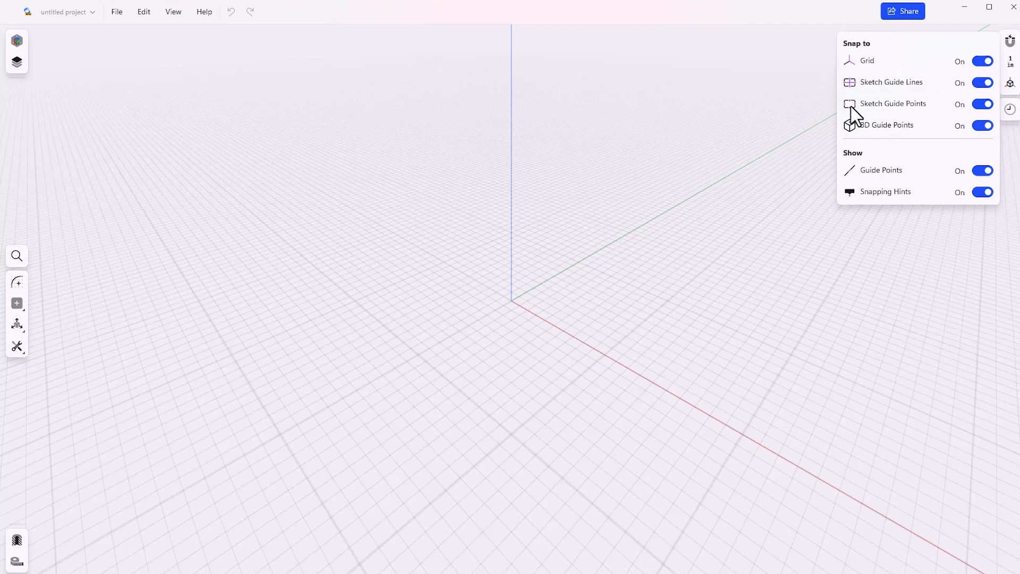
mouse_move(865, 117)
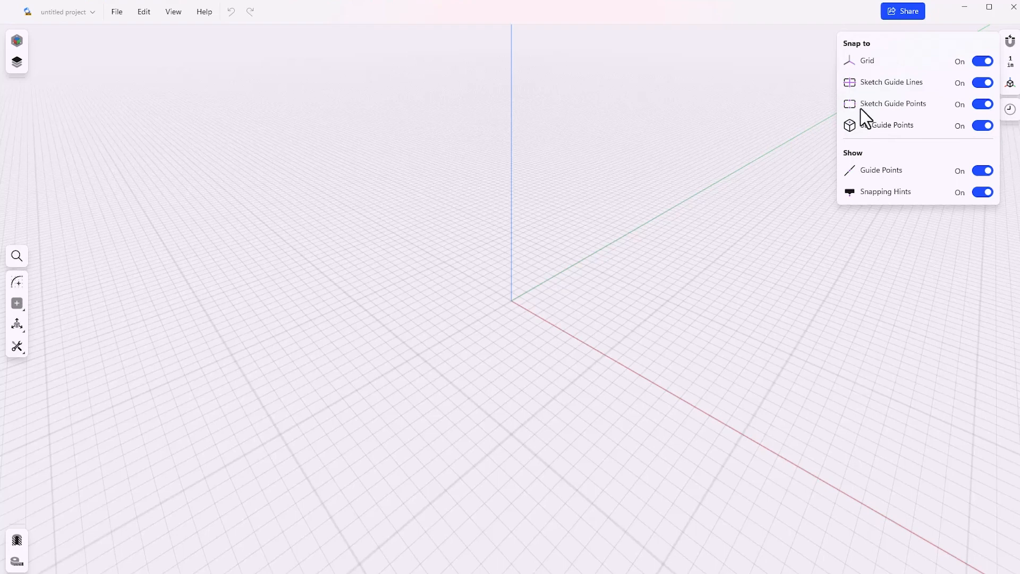
mouse_move(887, 202)
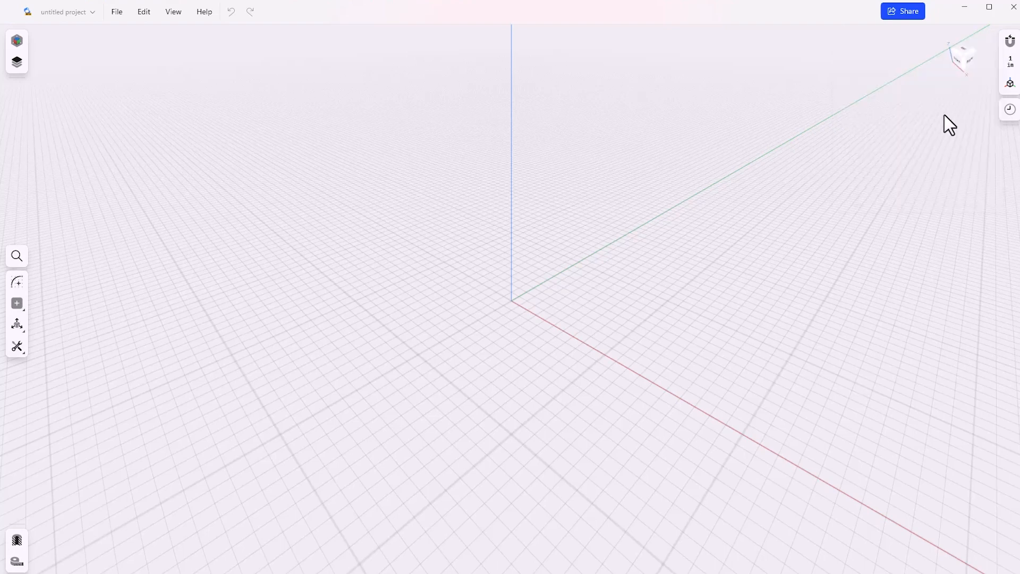
mouse_move(1008, 108)
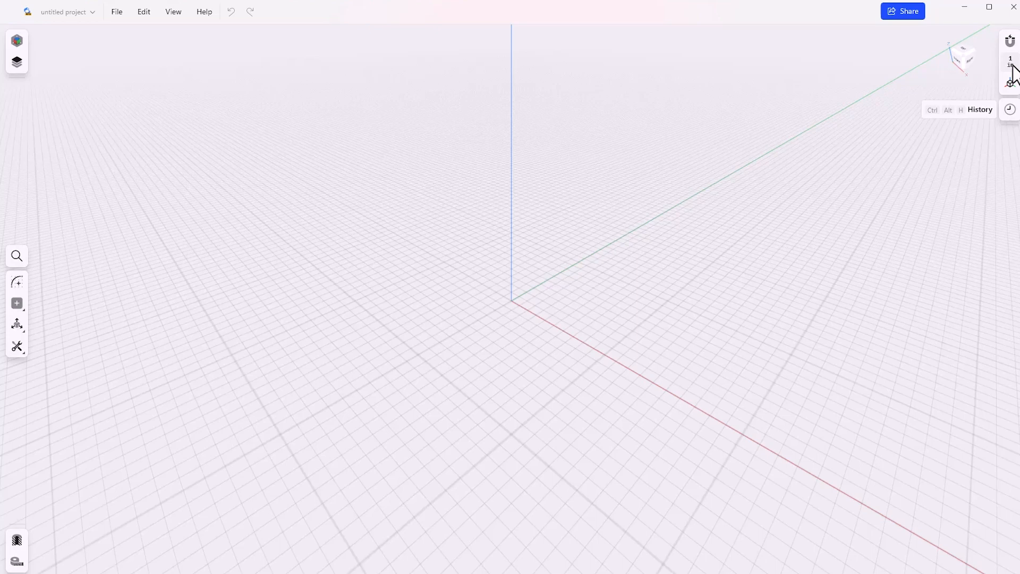
click(1009, 71)
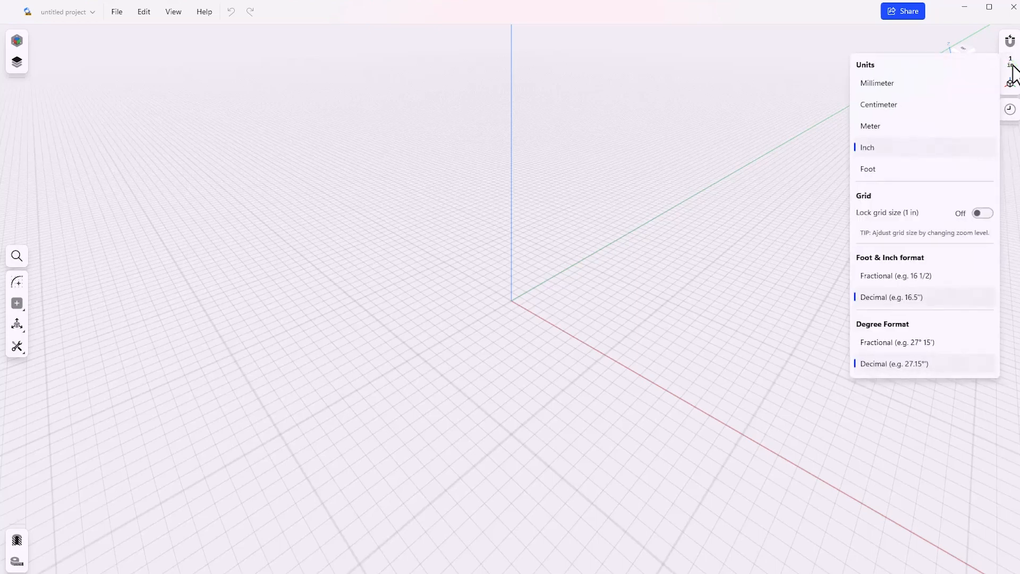
mouse_move(875, 166)
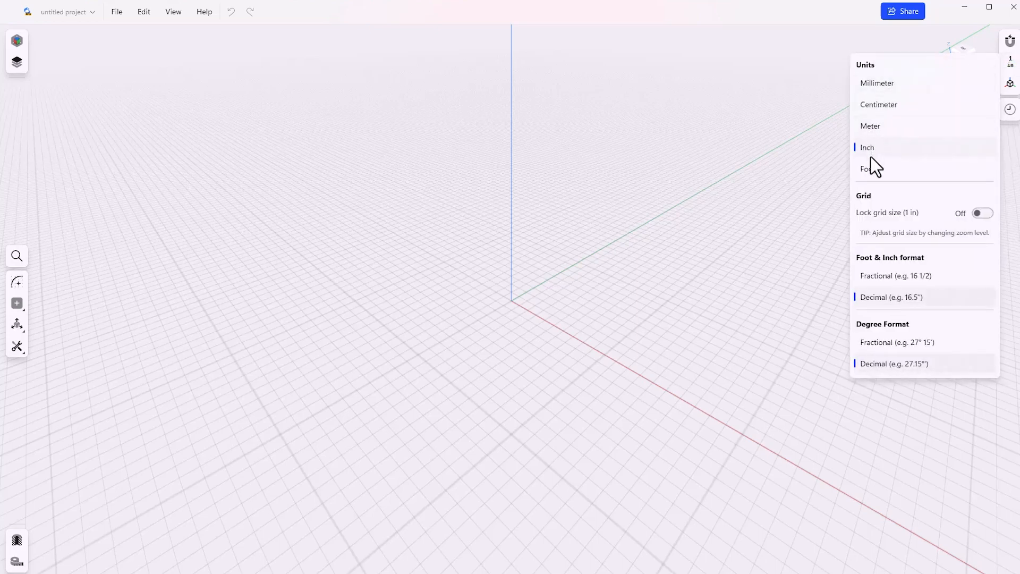
mouse_move(953, 254)
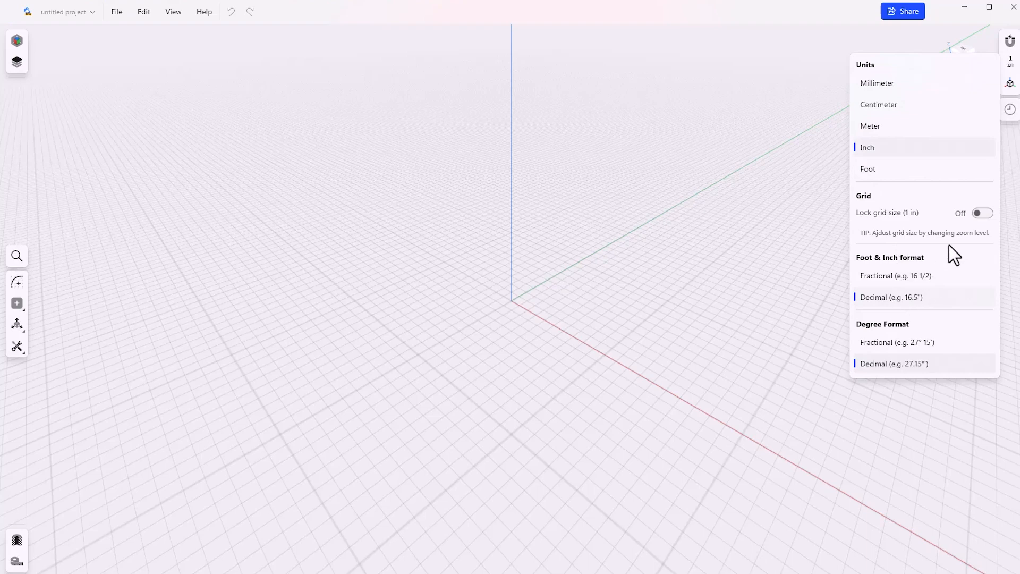
mouse_move(979, 224)
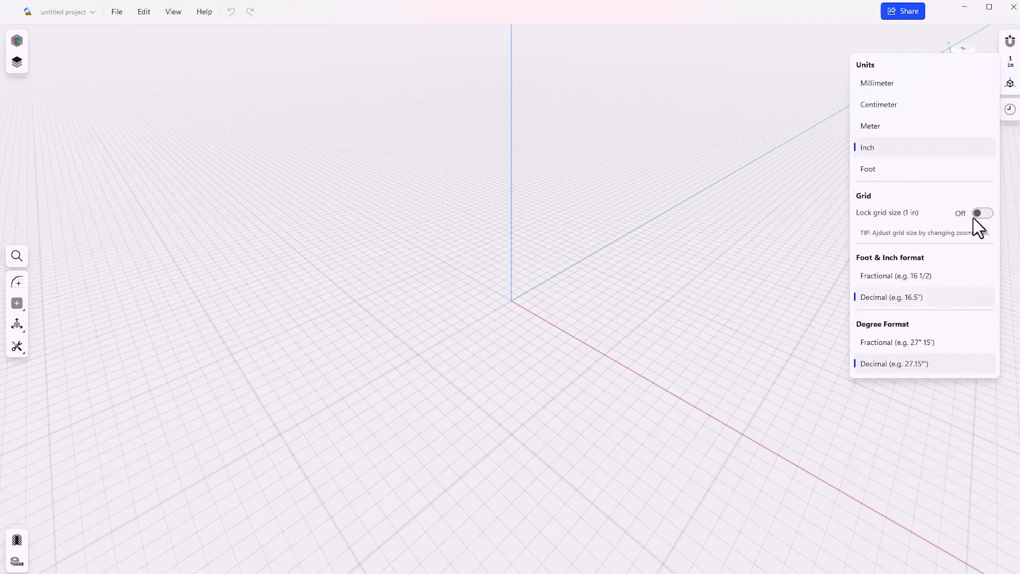
mouse_move(873, 224)
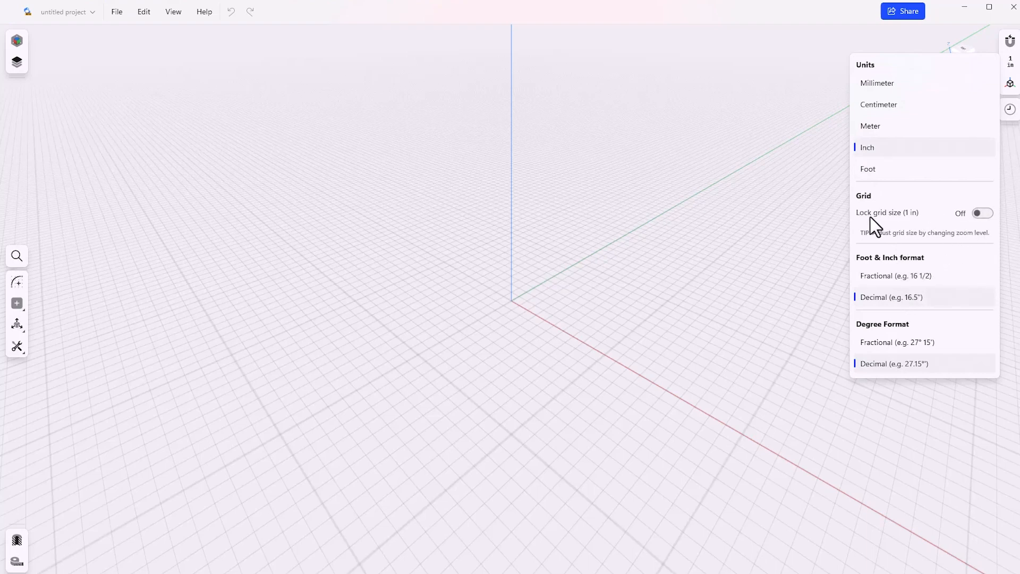
mouse_move(903, 227)
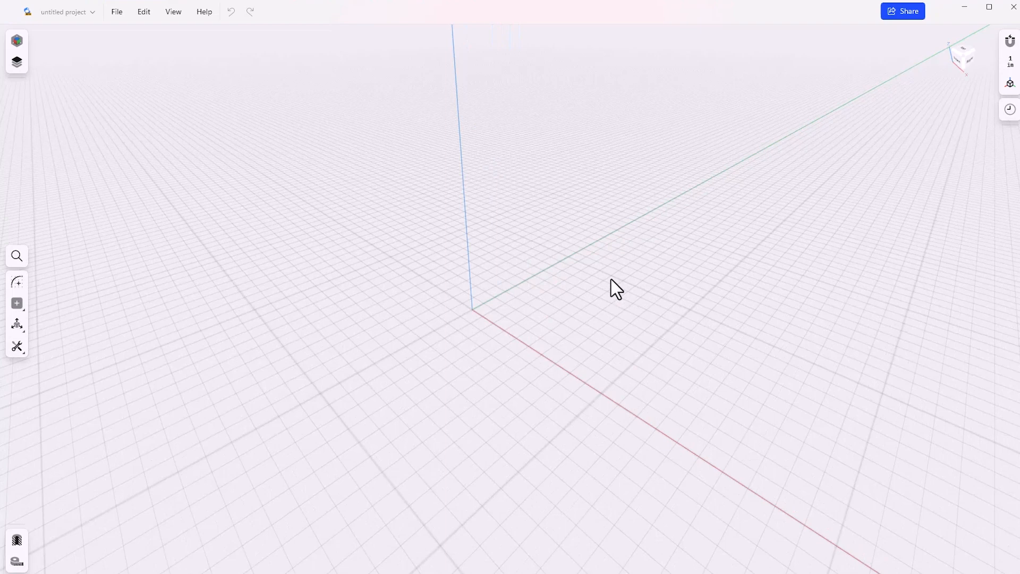
scroll(down, 3)
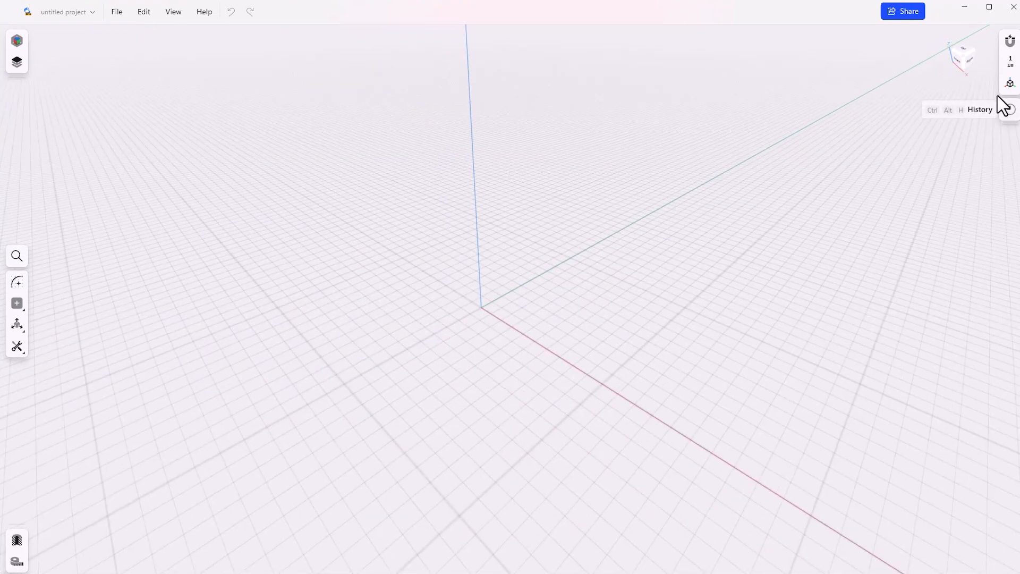
click(1009, 58)
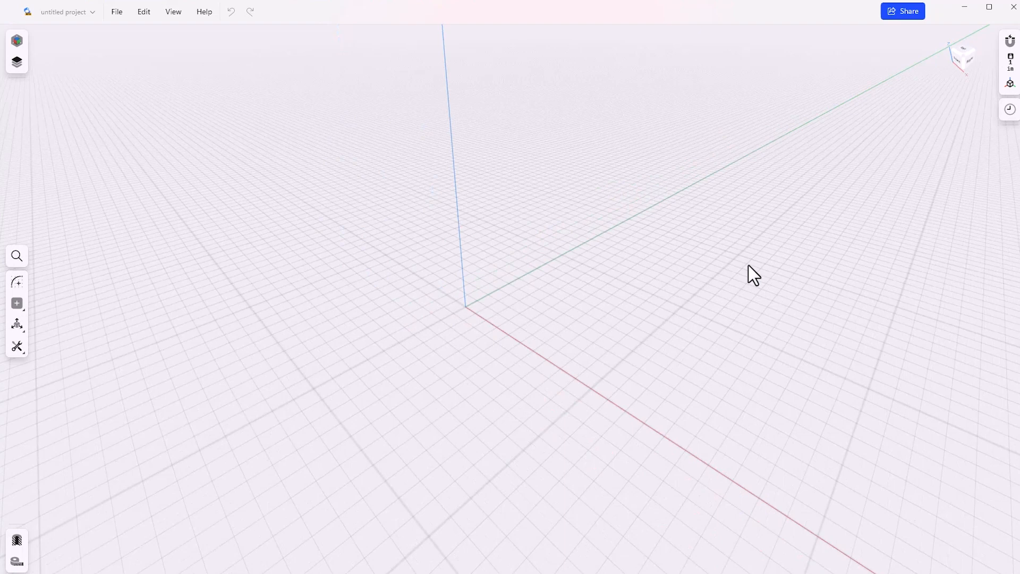
mouse_move(238, 324)
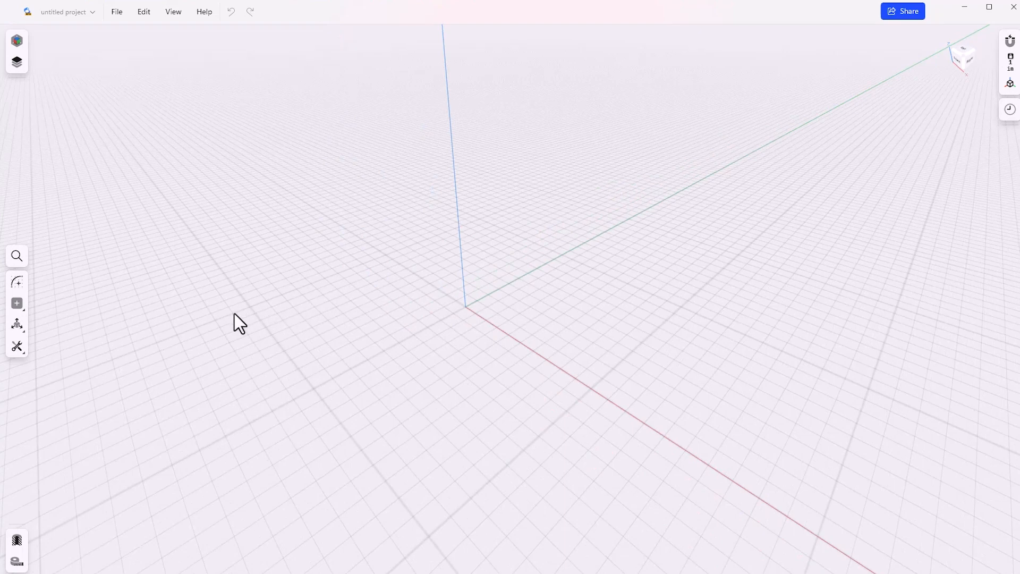
mouse_move(51, 298)
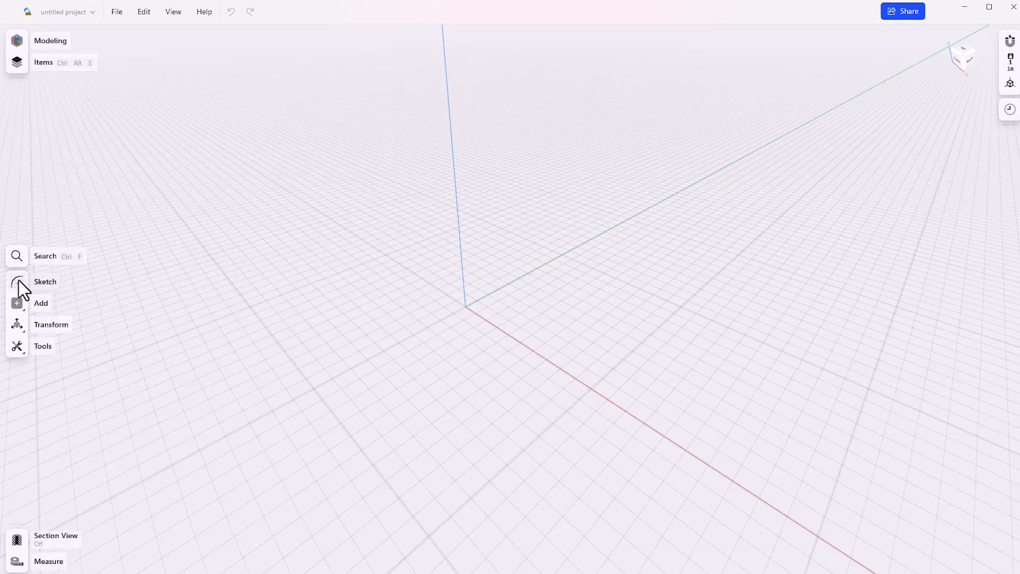
- Begin a new sketch on the Front plane
click(45, 282)
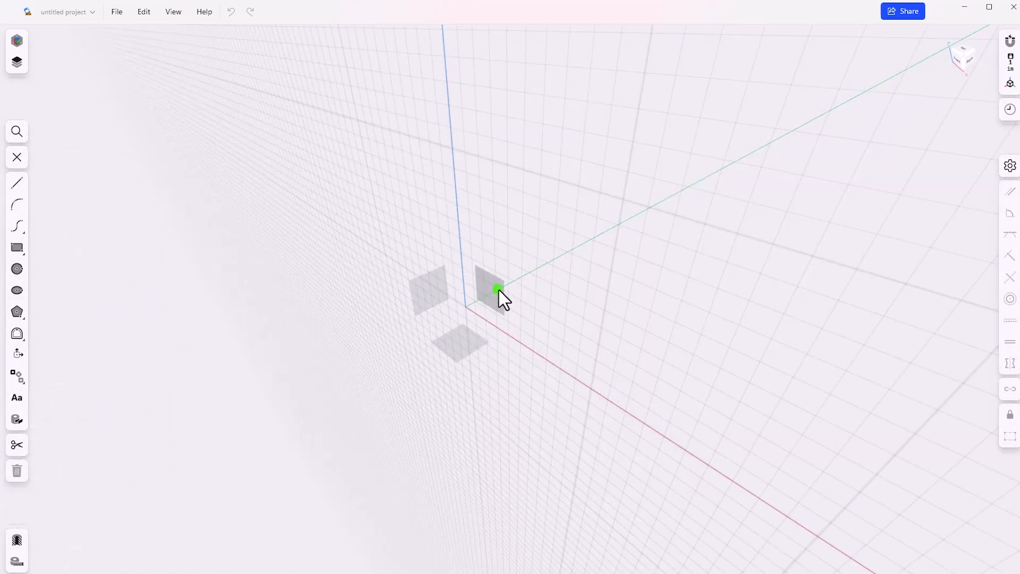
click(16, 183)
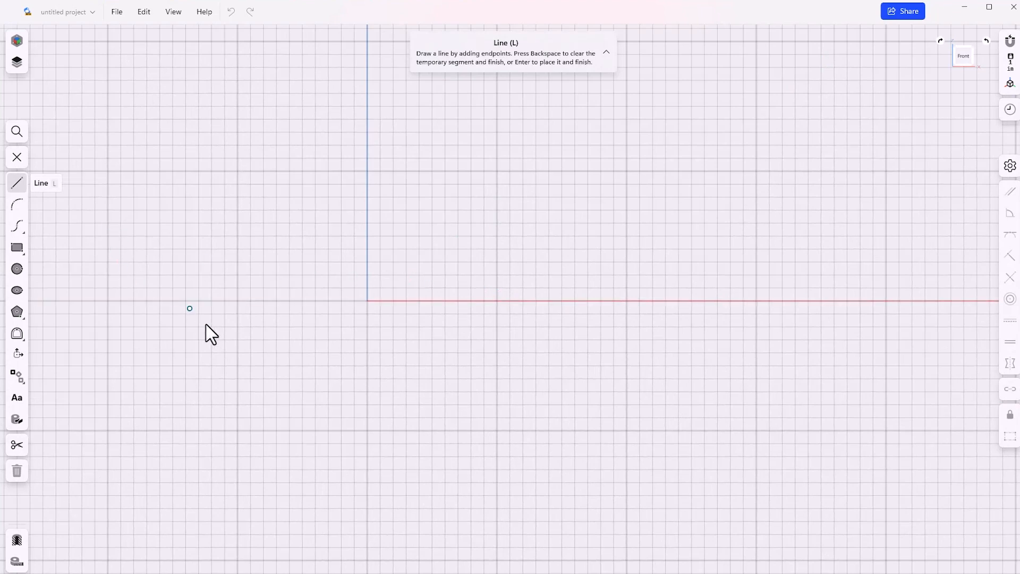
mouse_move(239, 367)
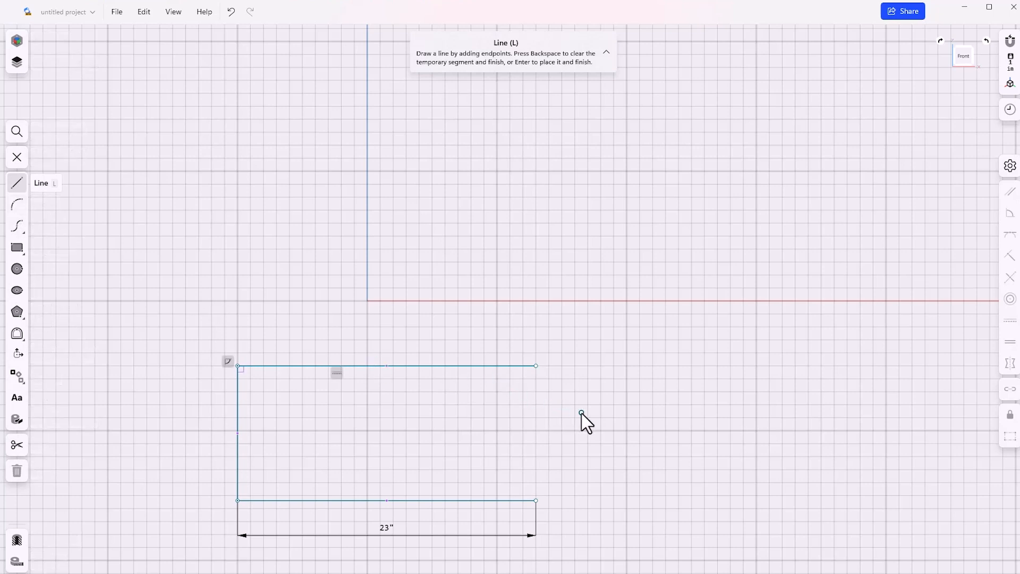
- Draw a 180° three-point arc between the right-hand endpoints, bulging outward
click(17, 204)
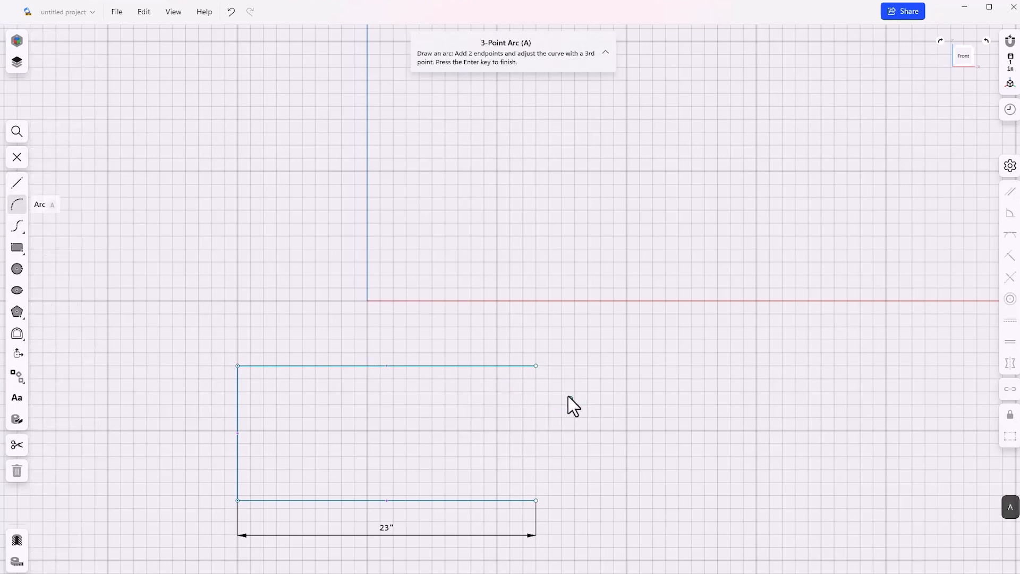
mouse_move(533, 366)
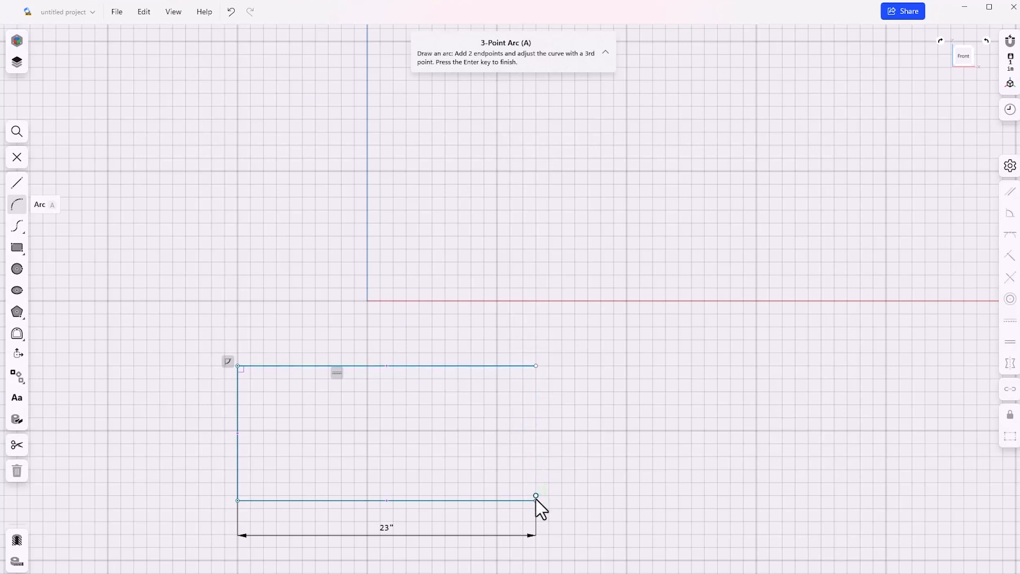
drag(535, 499, 536, 403)
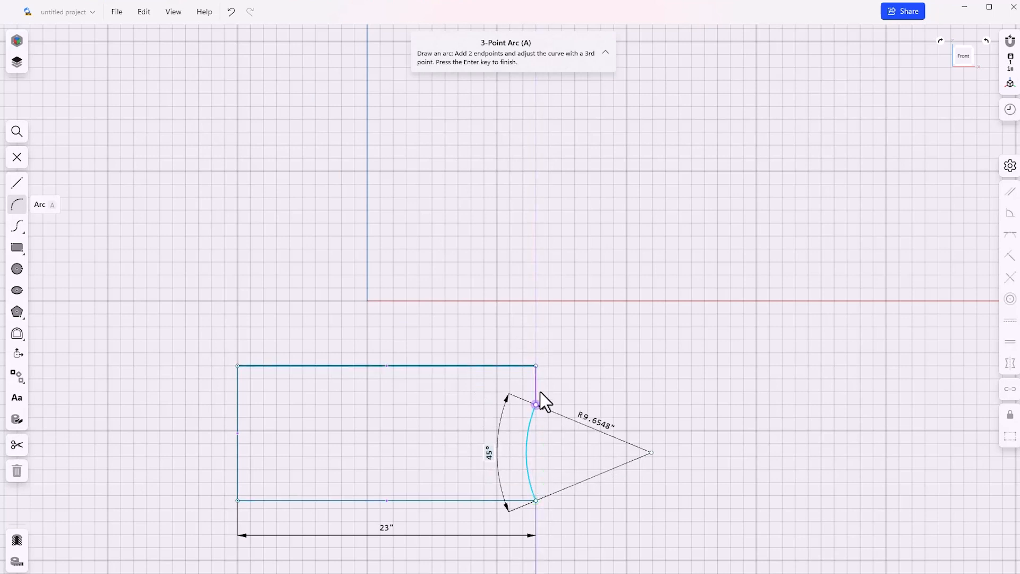
drag(536, 403, 536, 368)
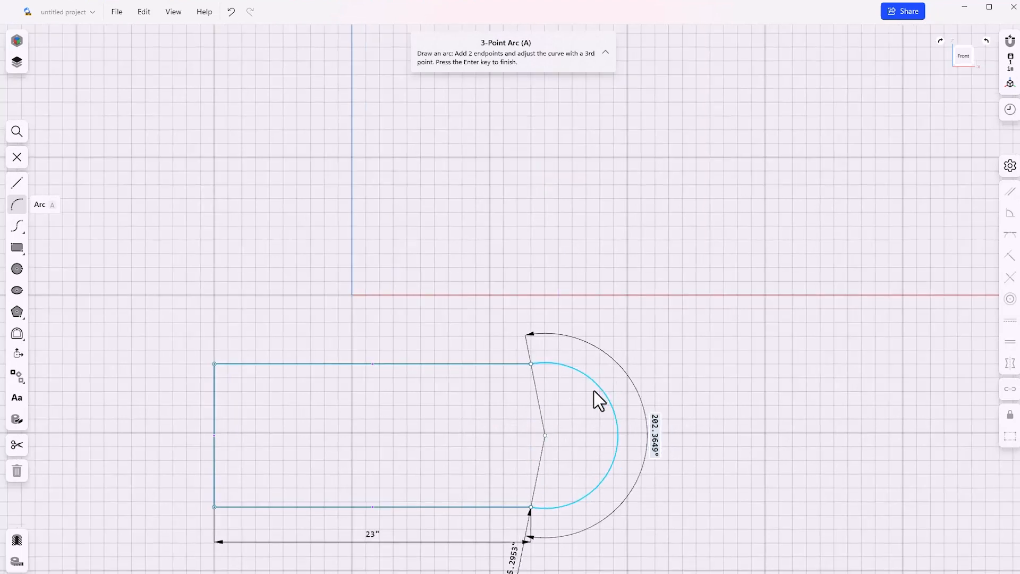
drag(598, 399, 582, 403)
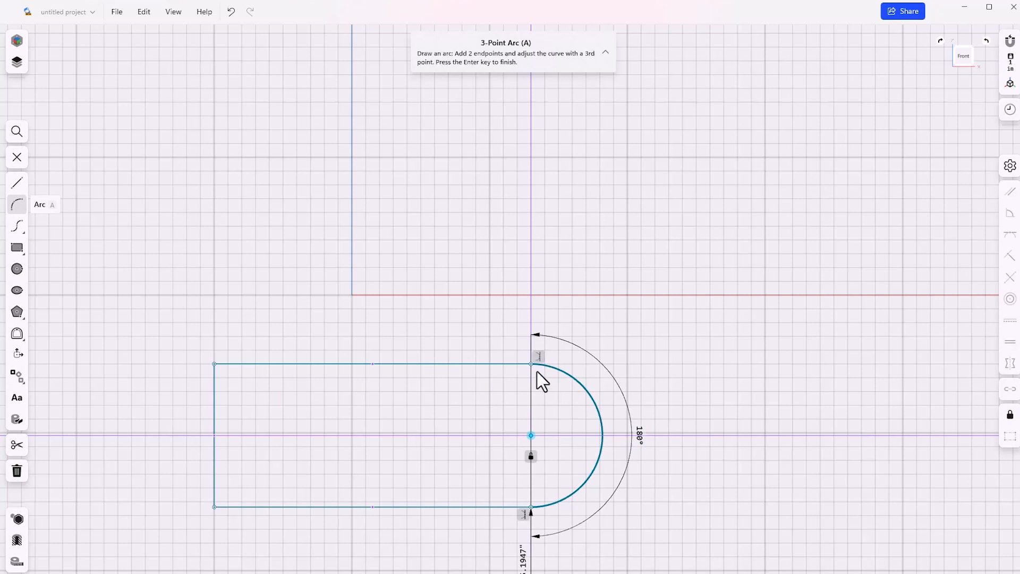
mouse_move(527, 530)
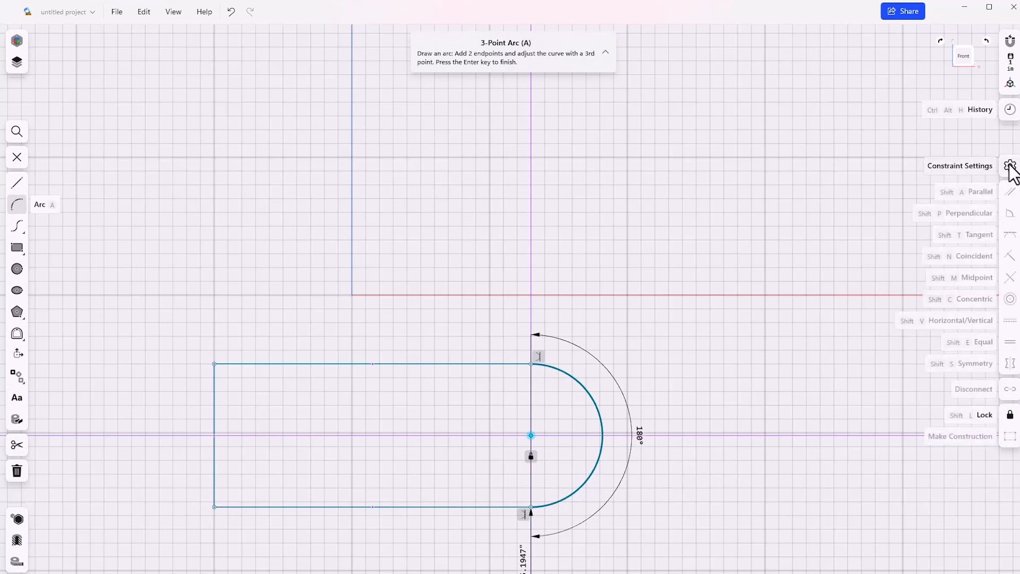
click(1010, 165)
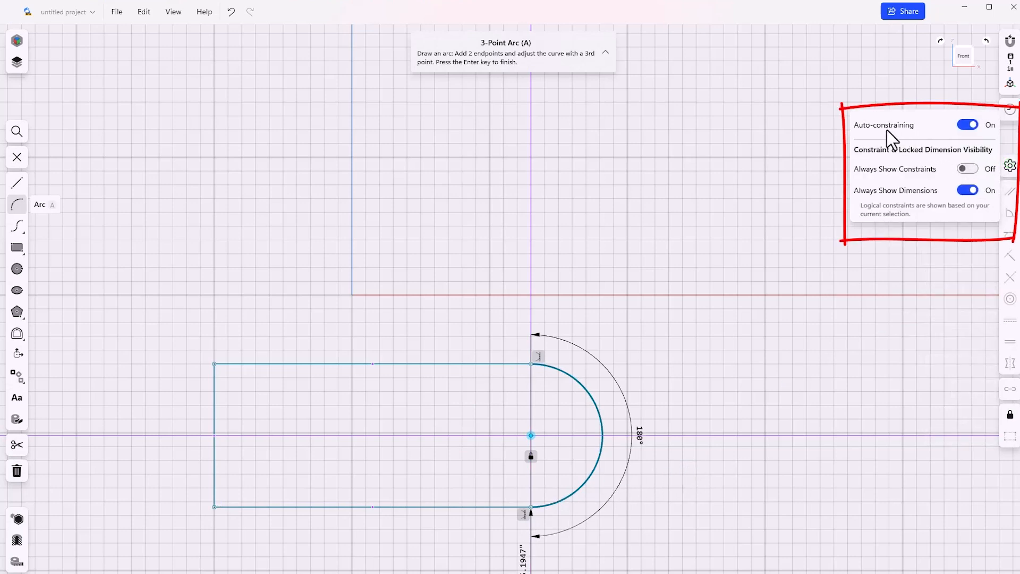
mouse_move(967, 125)
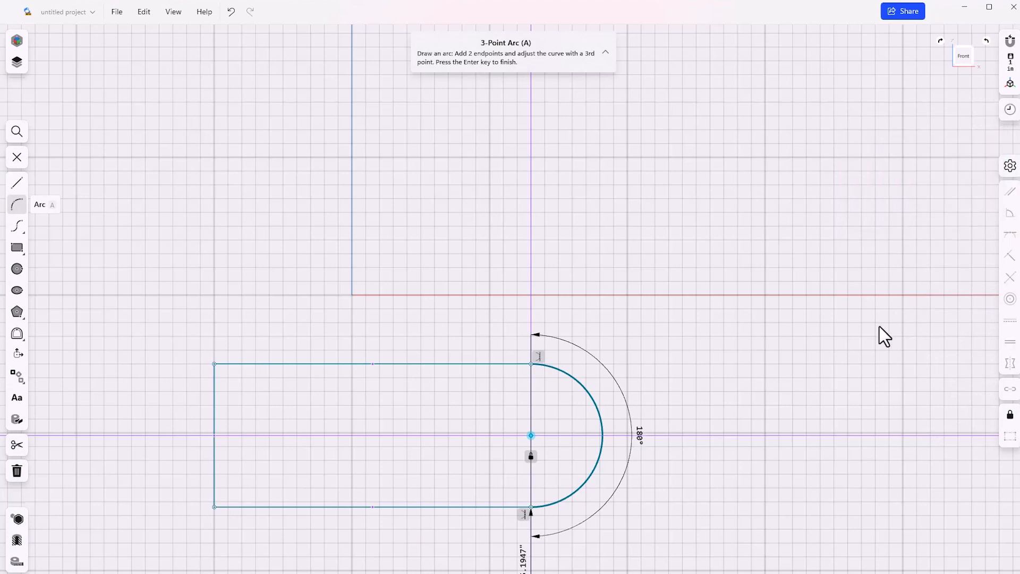
click(16, 182)
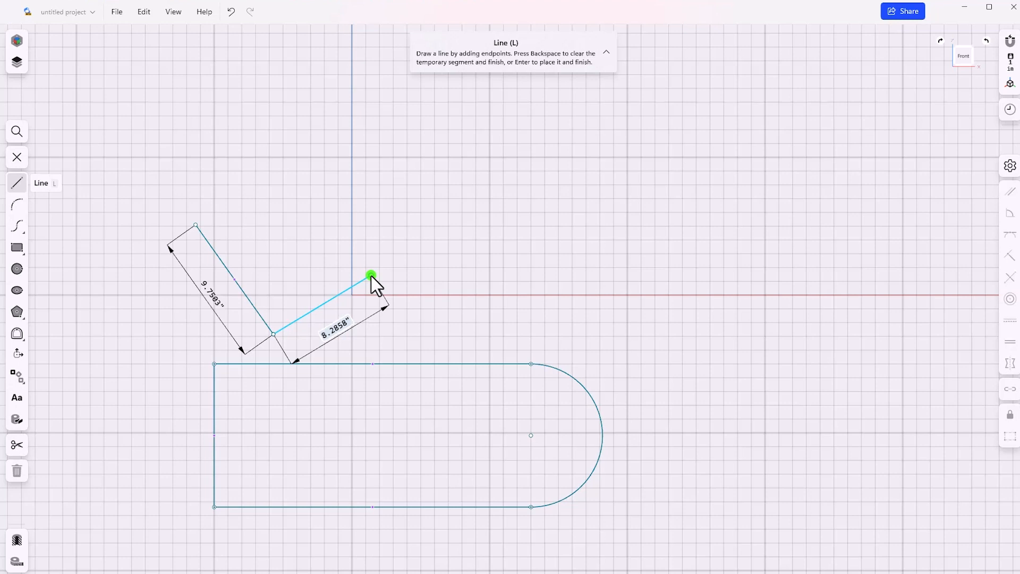
mouse_move(374, 267)
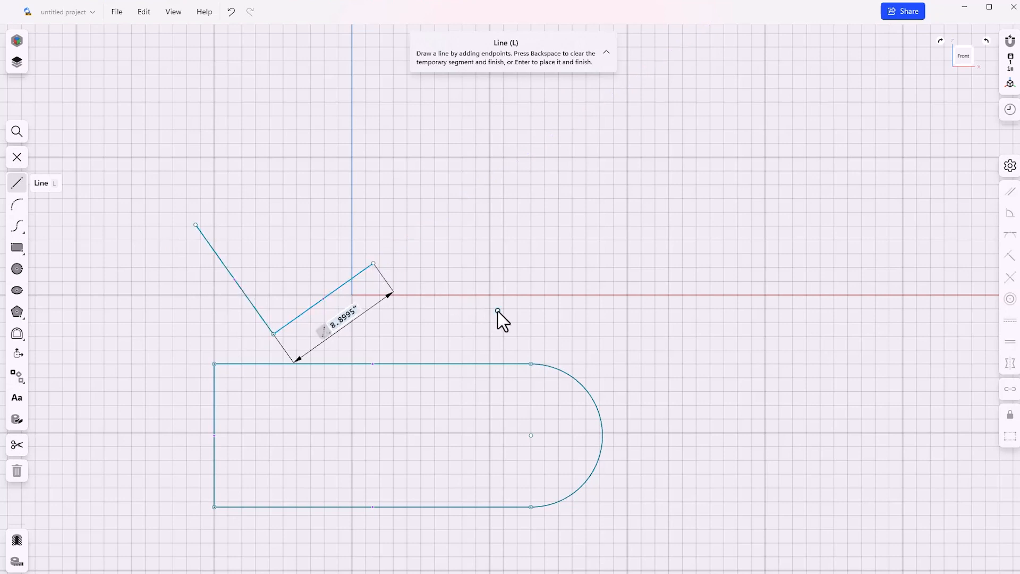
- Undo the extra angled line segments drawn above the slot
key(ctrl+z)
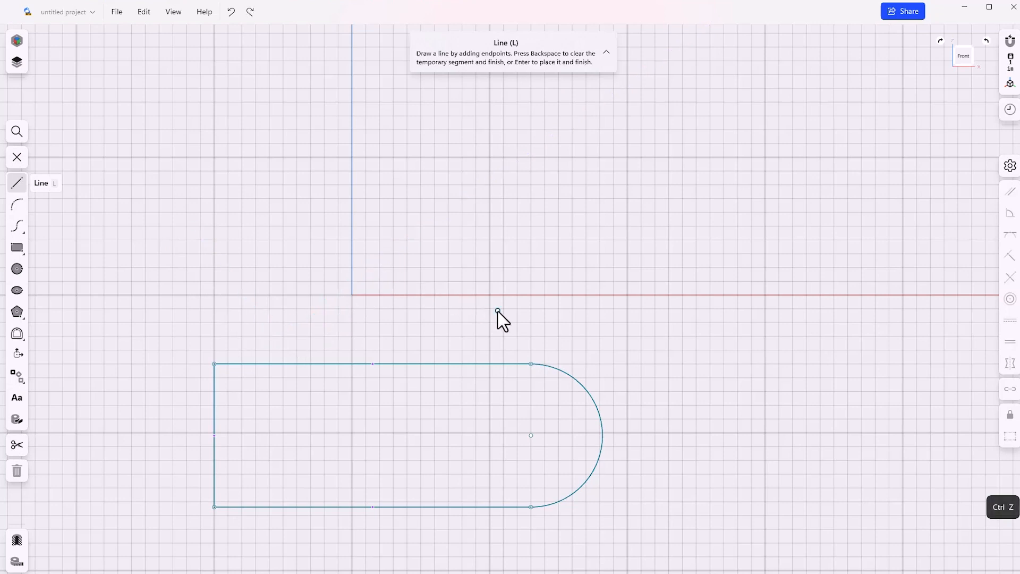
mouse_move(508, 361)
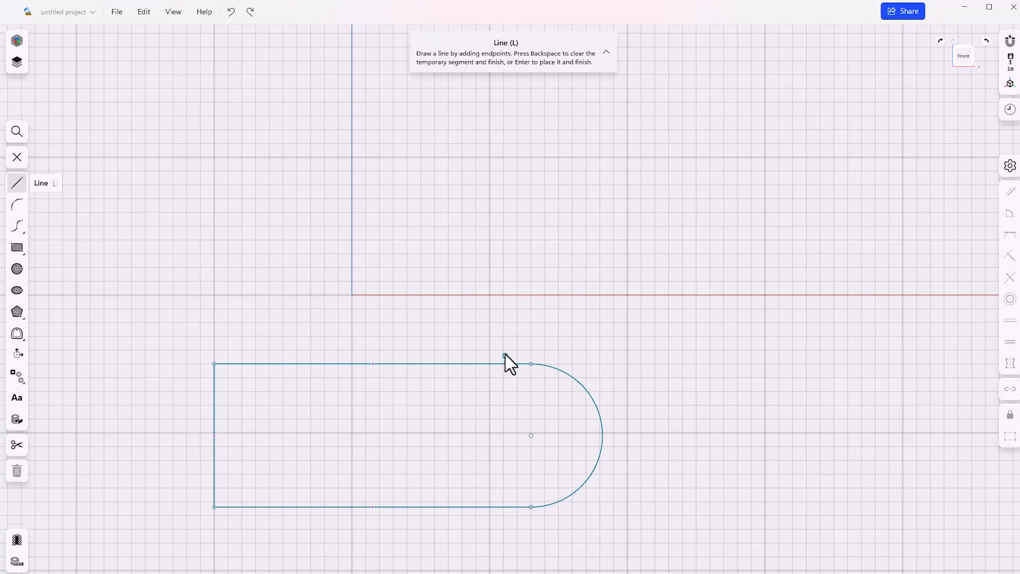
mouse_move(524, 356)
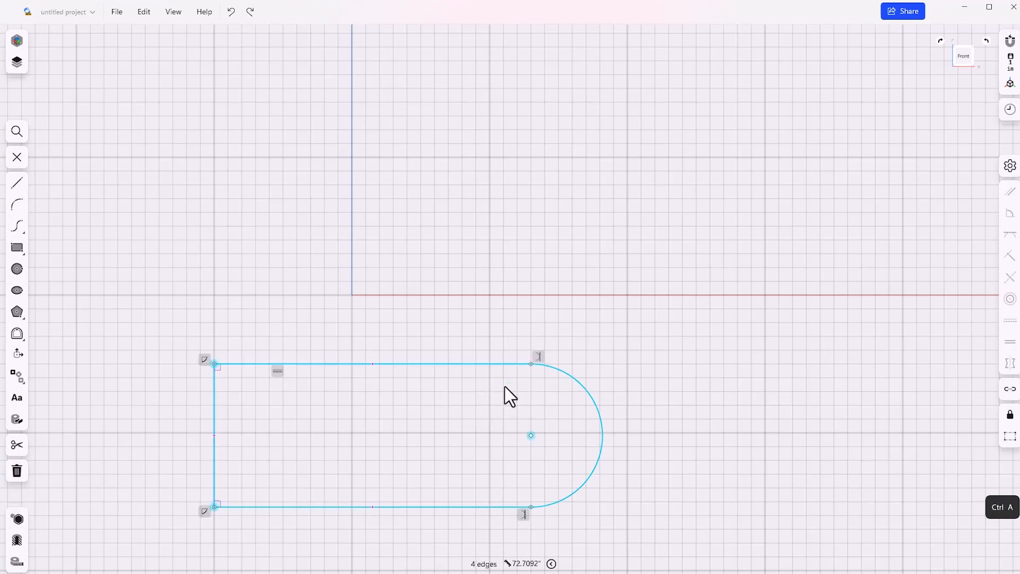
mouse_move(324, 490)
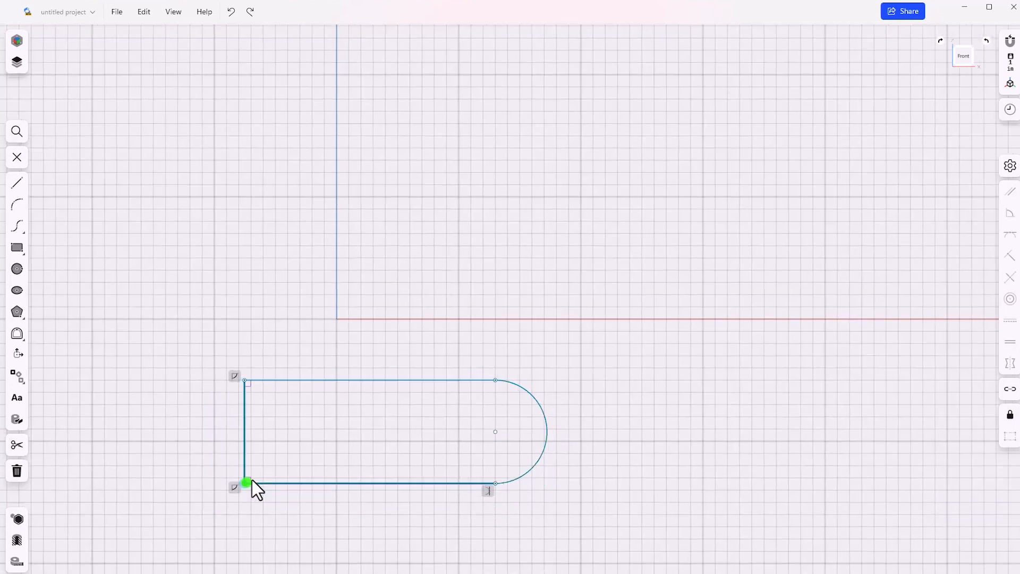
- Snap the slot's bottom-left corner to the origin and drag the top-right arc endpoint down
drag(246, 482, 345, 330)
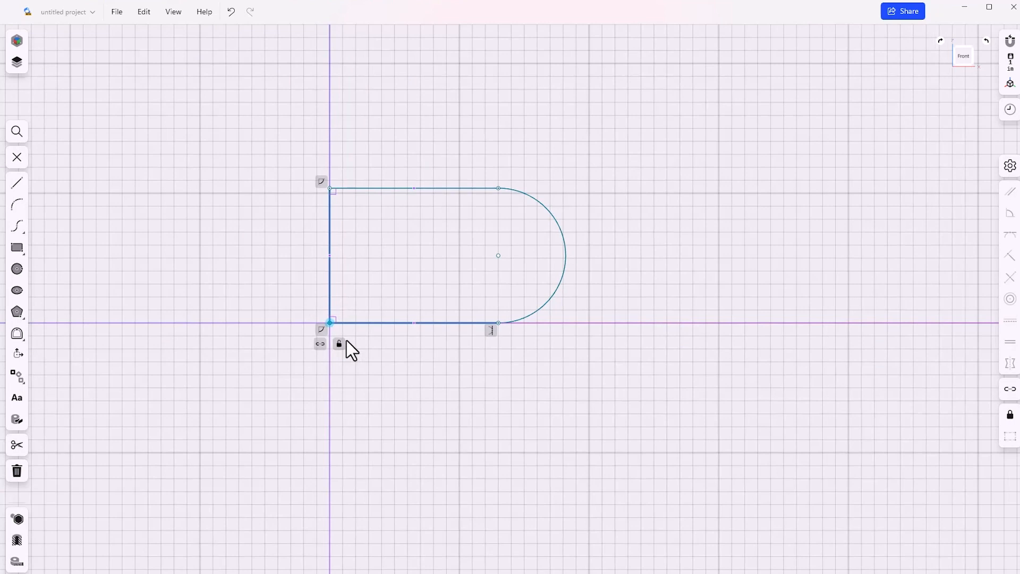
click(338, 343)
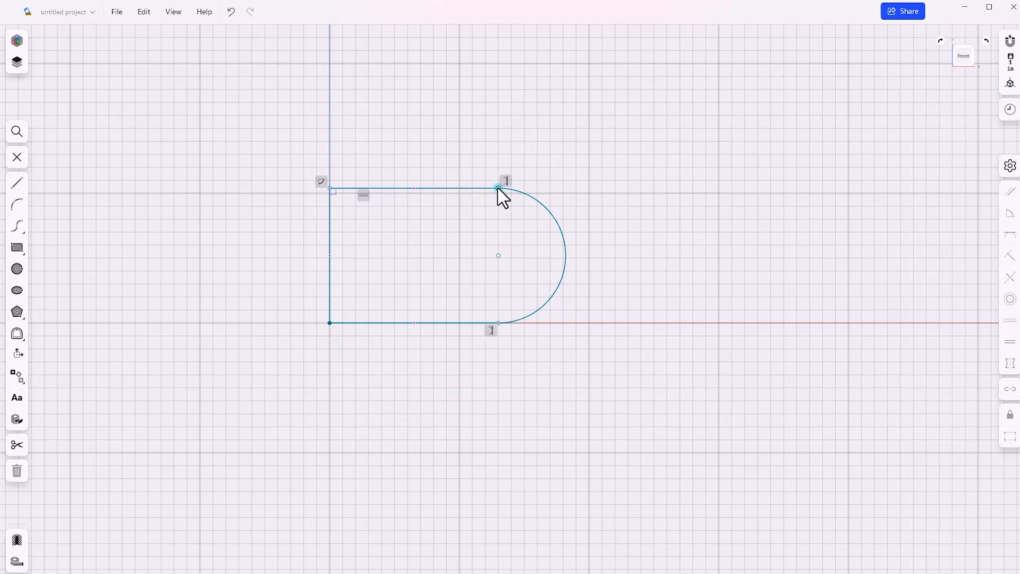
drag(498, 189, 468, 215)
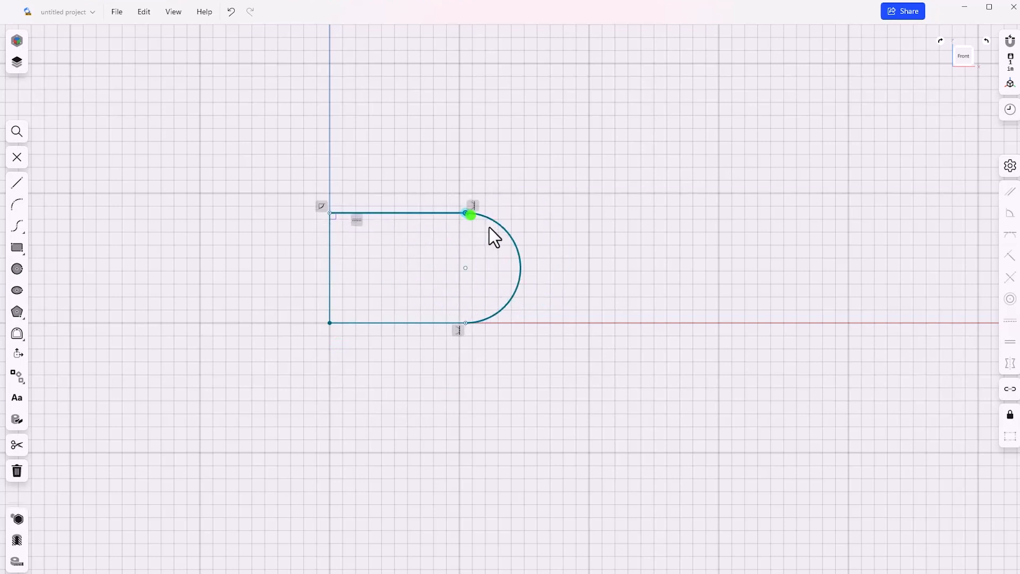
drag(463, 214, 498, 211)
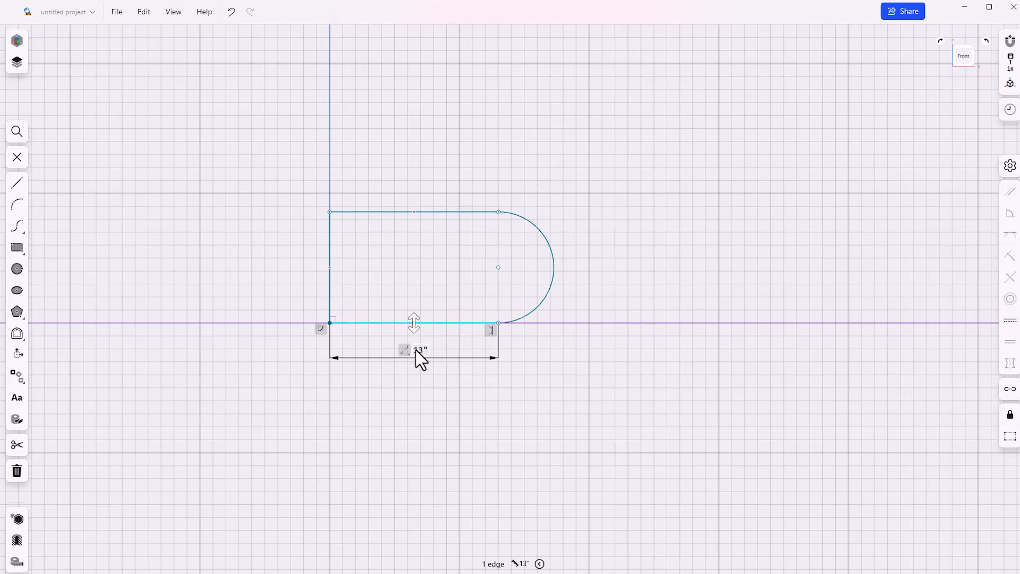
- Set the bottom edge to 13 inches, the arc to 180°, and width to 6 inches
click(420, 350)
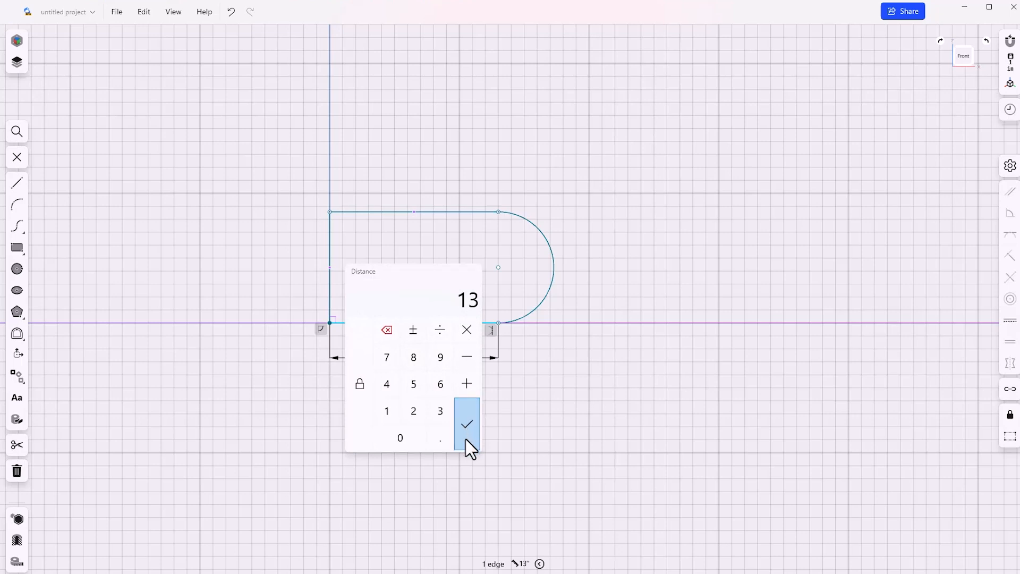
click(466, 423)
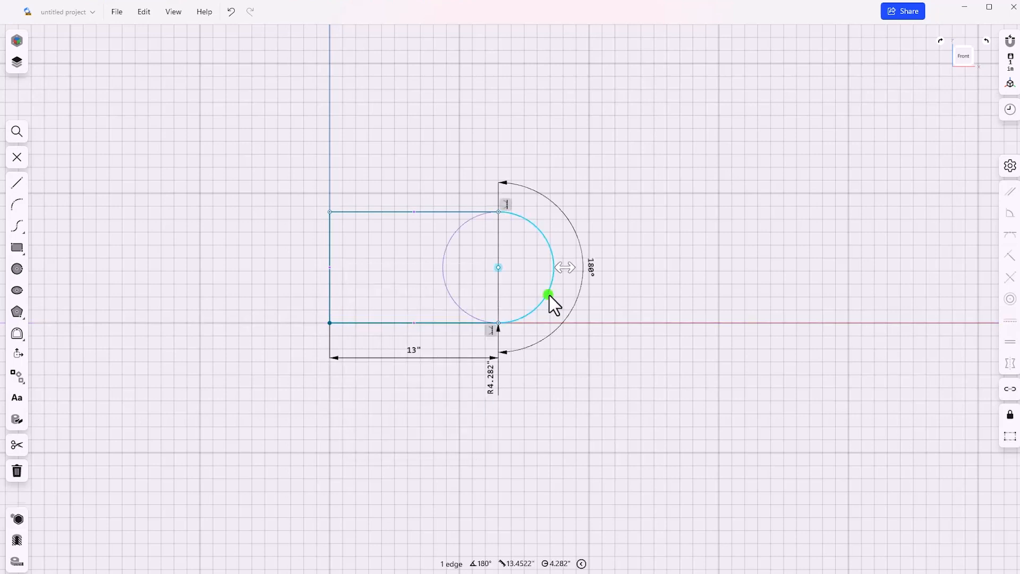
click(550, 295)
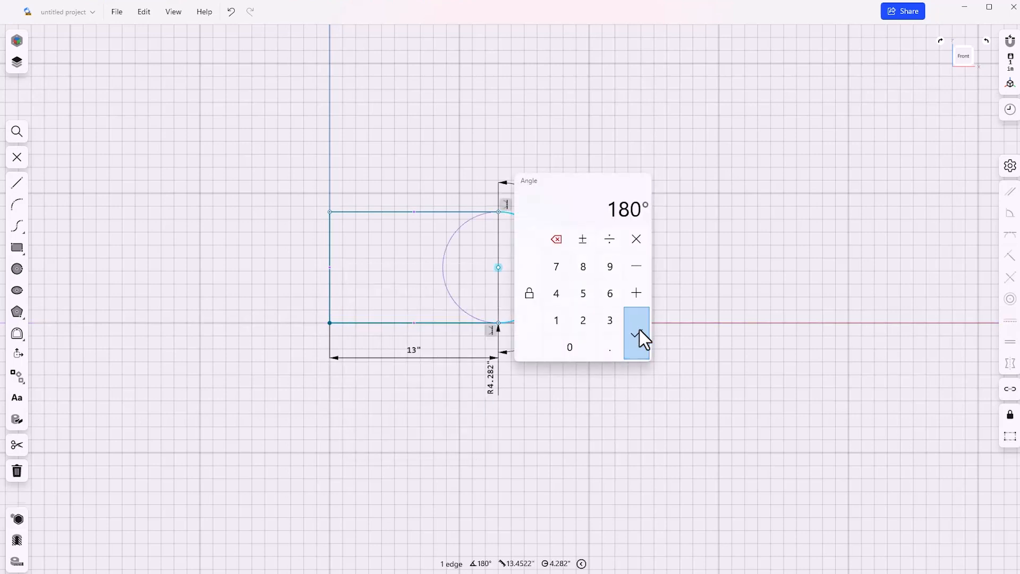
click(635, 334)
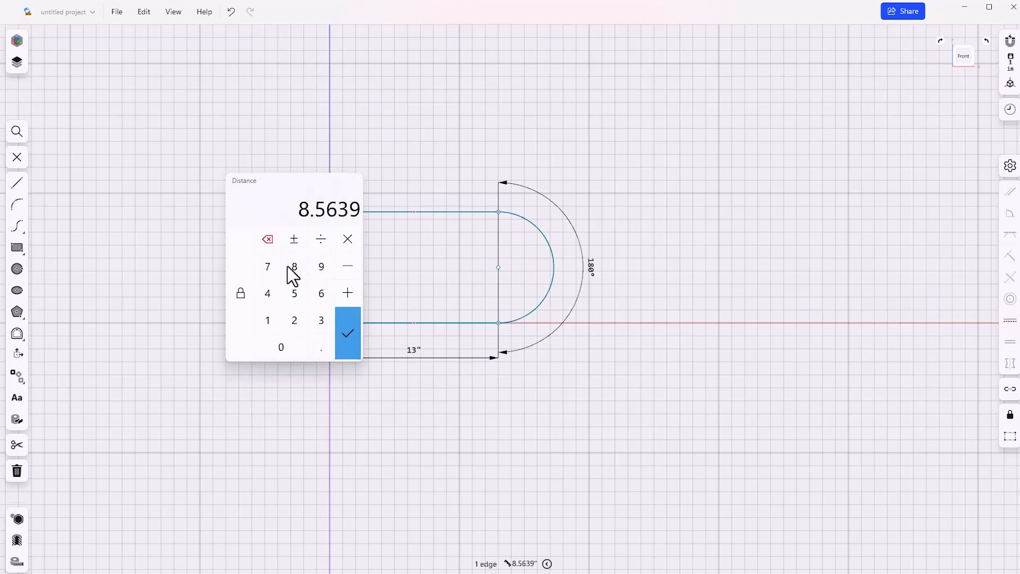
click(348, 333)
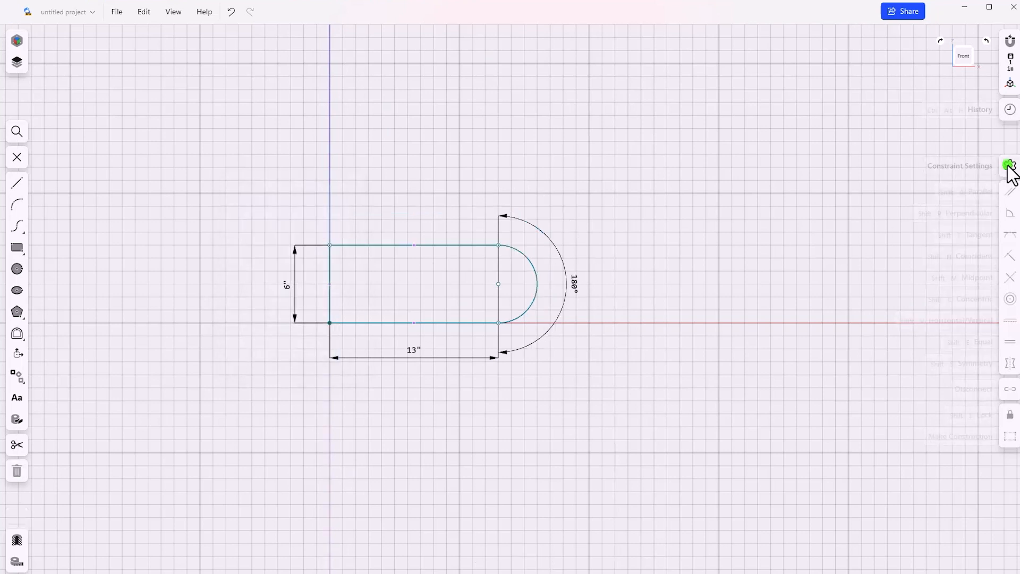
- Turn on Always Show Constraints in Constraint Settings, then close the panel
click(1011, 166)
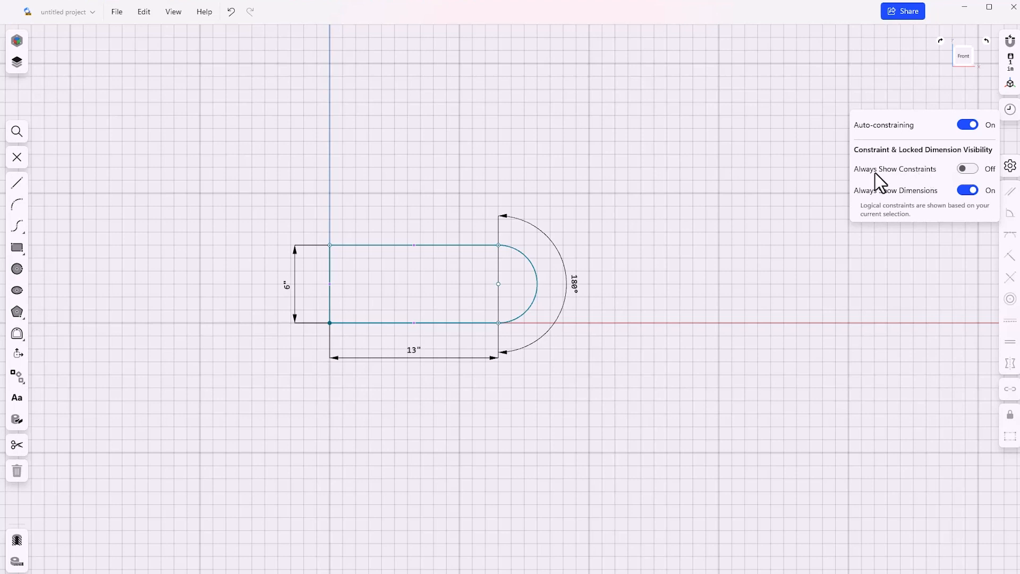
click(967, 169)
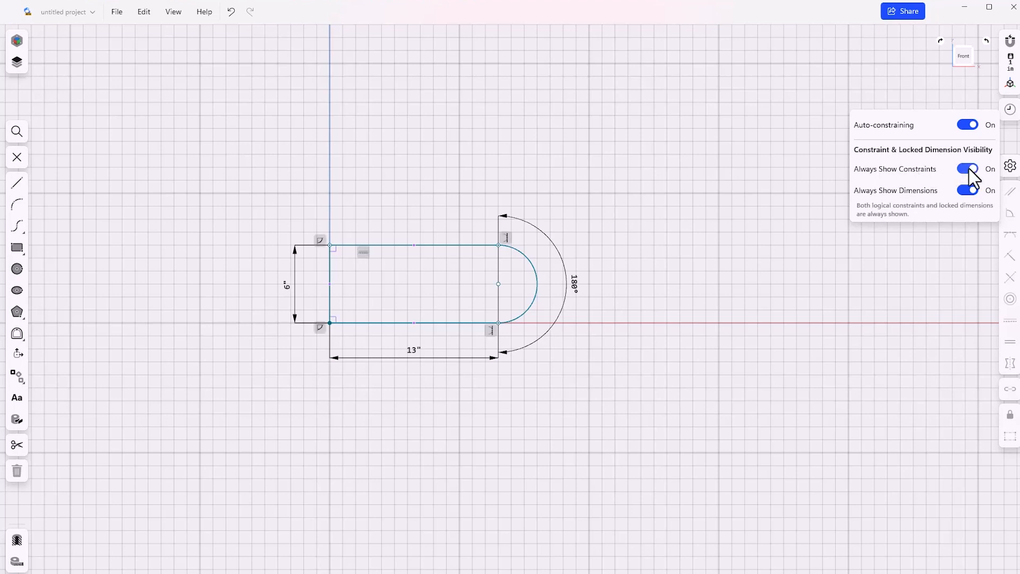
mouse_move(971, 179)
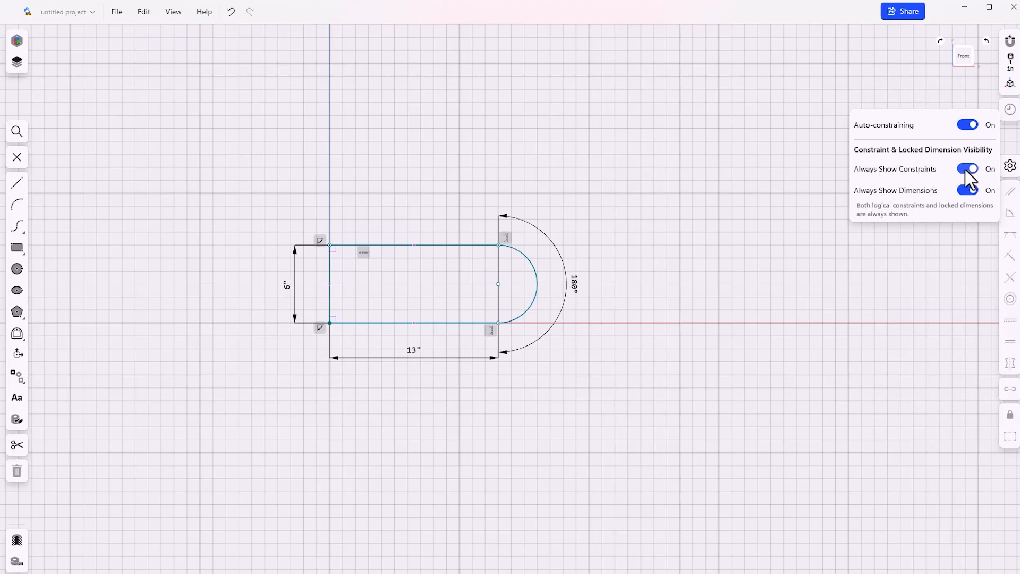
click(968, 169)
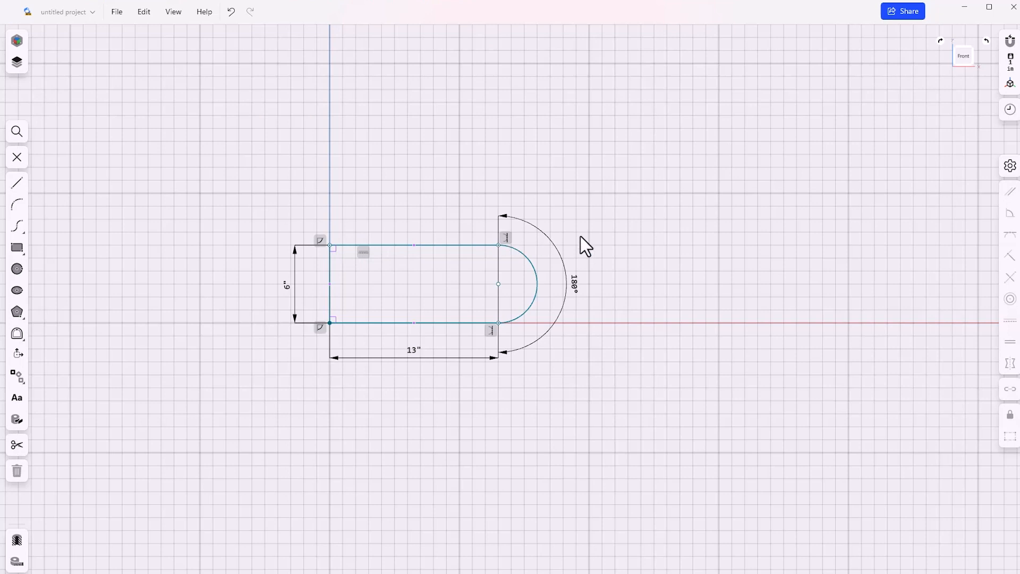
click(1008, 165)
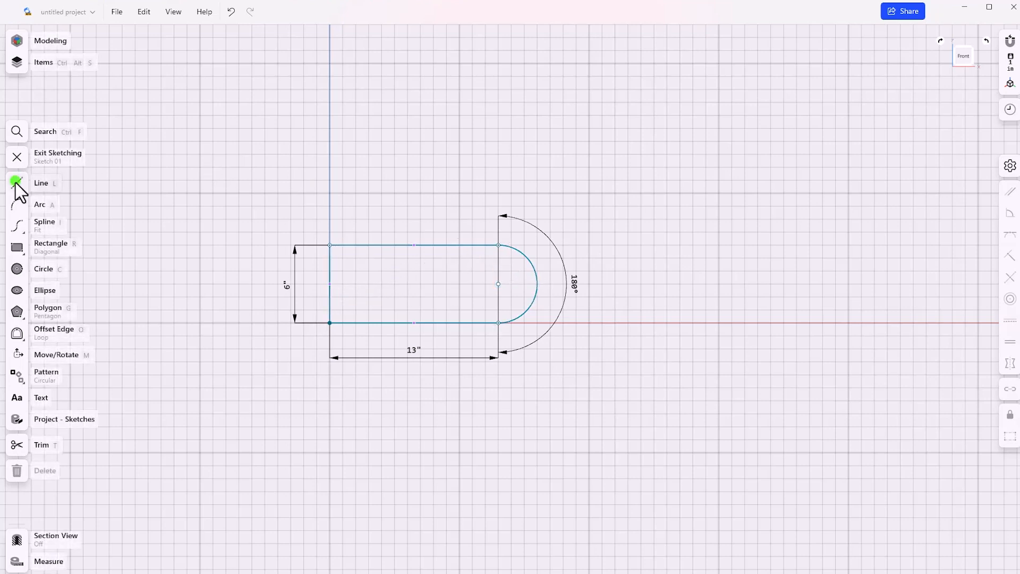
- Draw a line from the left edge midpoint to the arc centre and make it construction
click(17, 183)
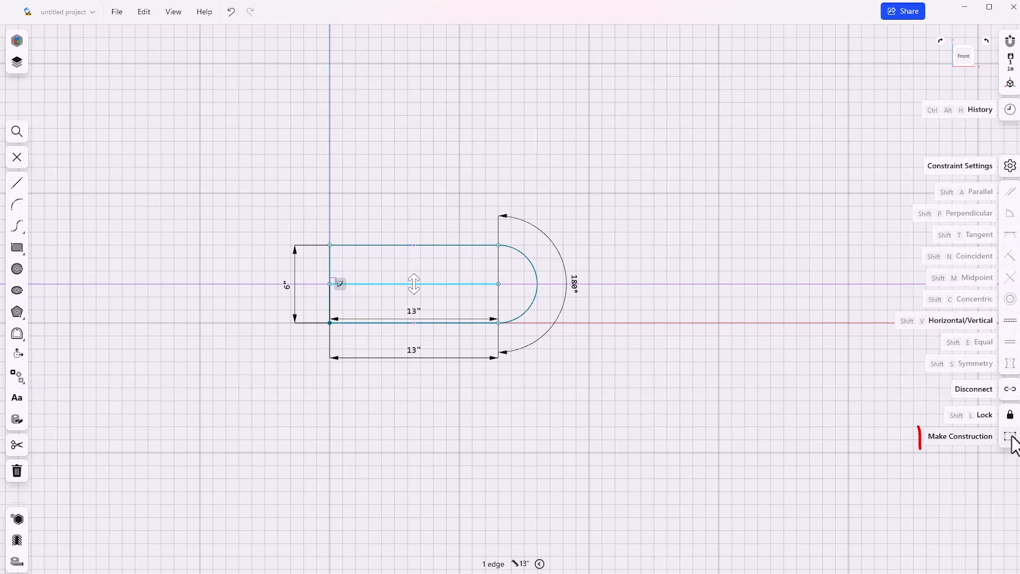
click(960, 435)
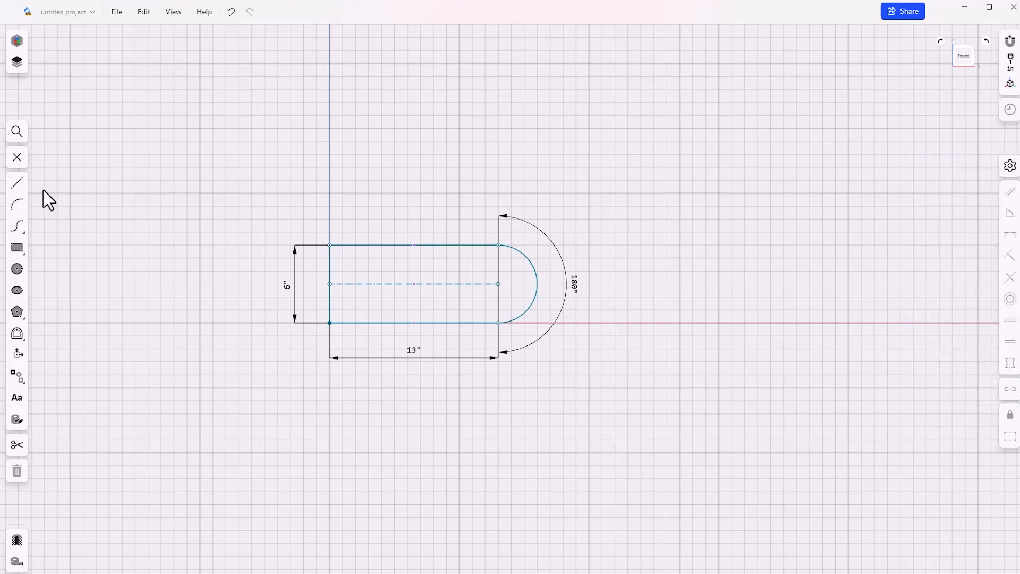
click(17, 183)
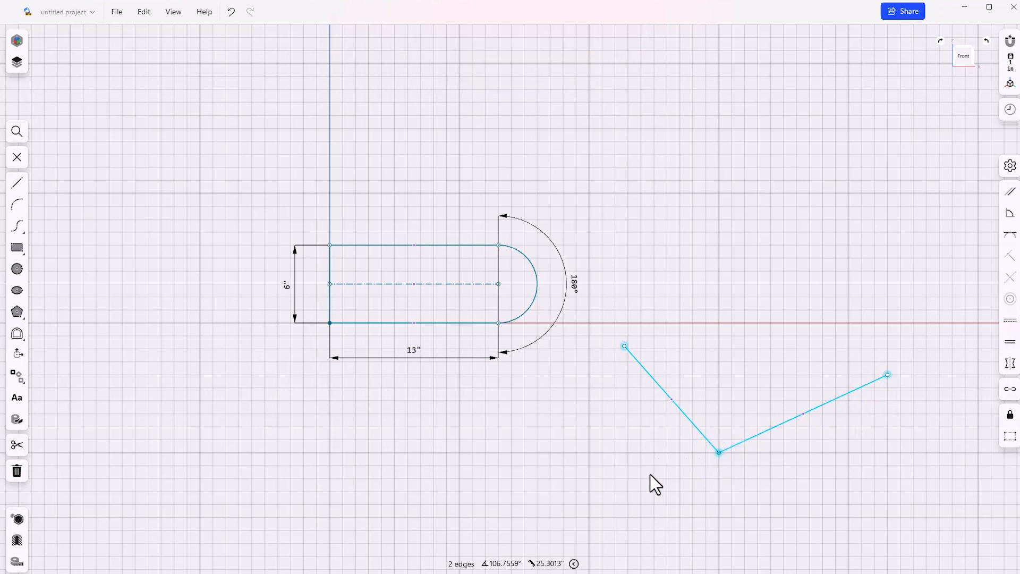
mouse_move(943, 409)
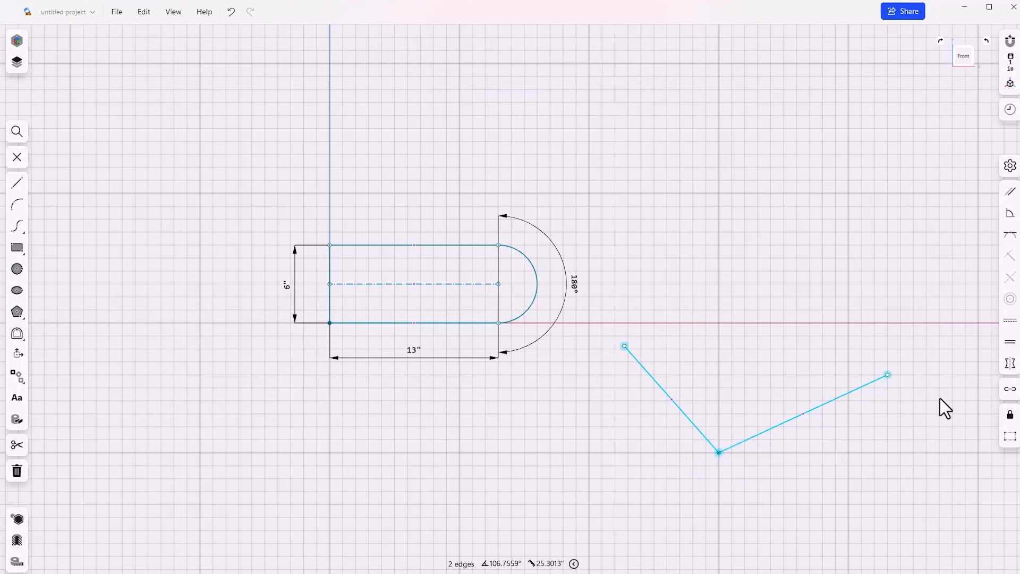
mouse_move(978, 363)
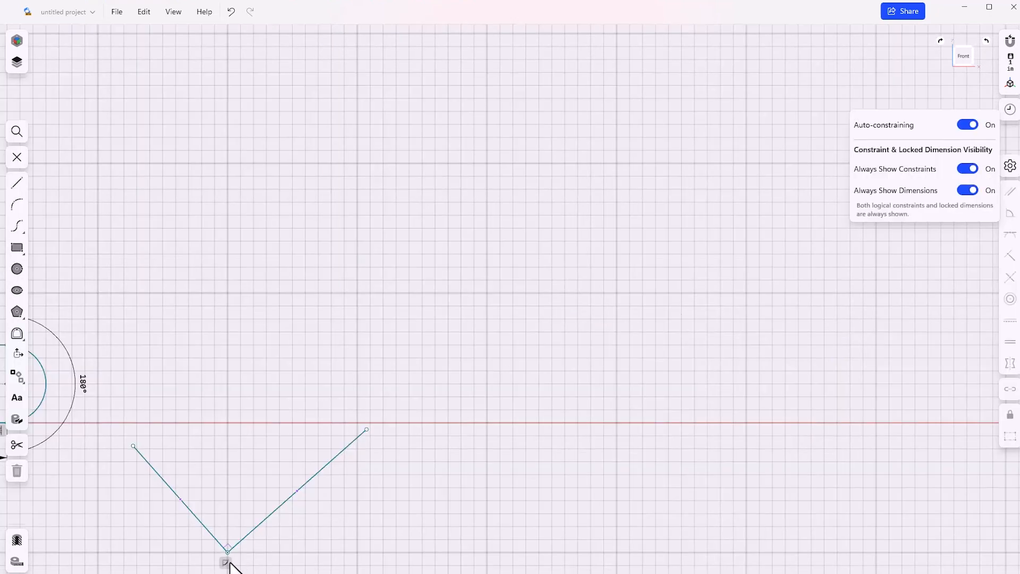
mouse_move(228, 566)
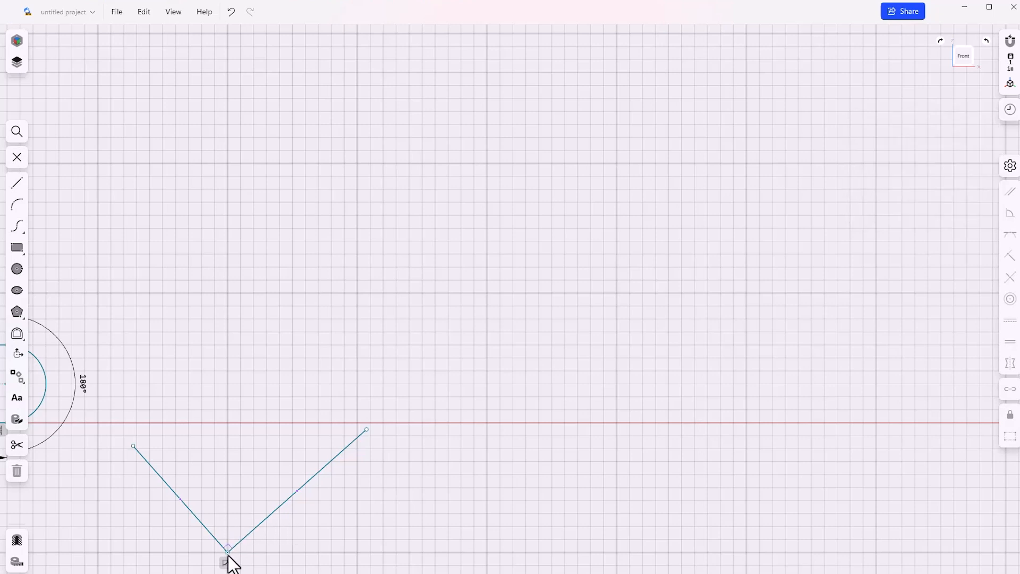
- Confirm the perpendicular constraint at the shared corner of the two lines
click(225, 562)
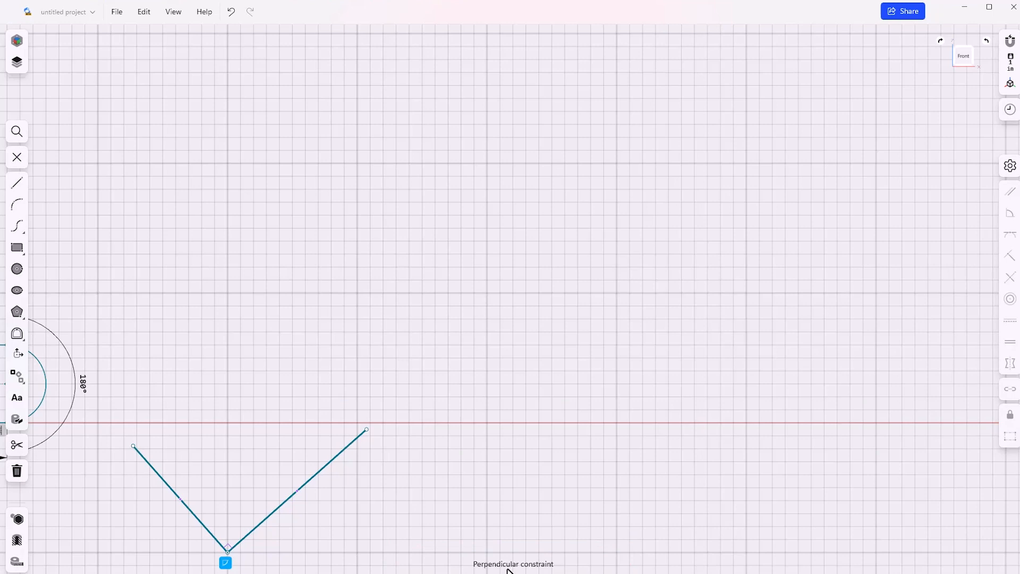
mouse_move(422, 527)
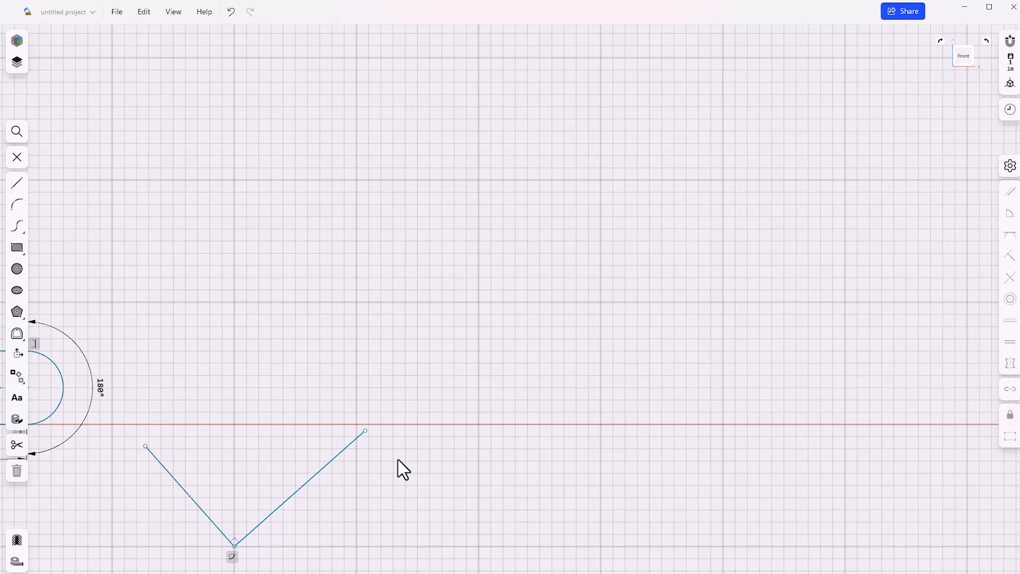
mouse_move(405, 472)
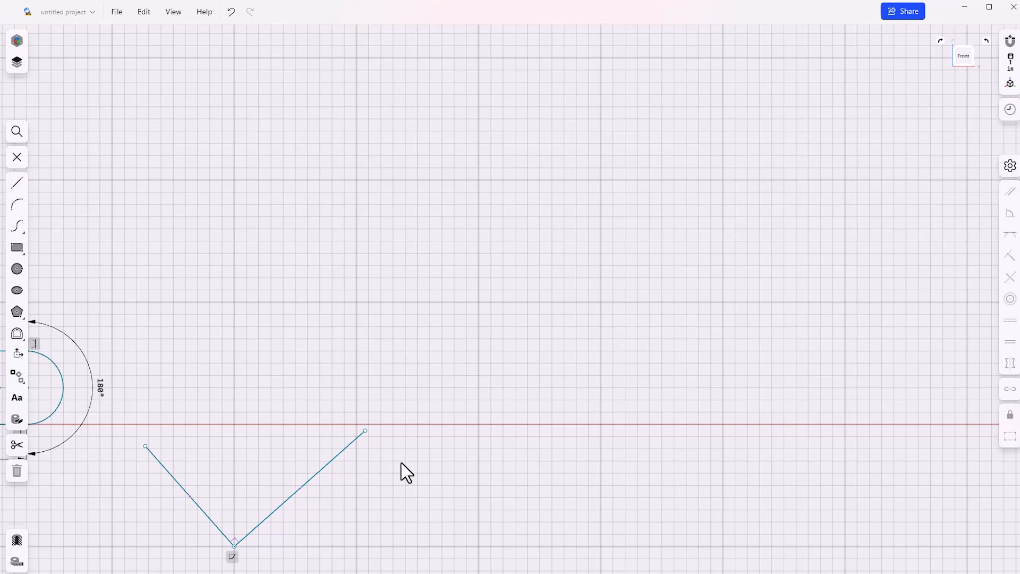